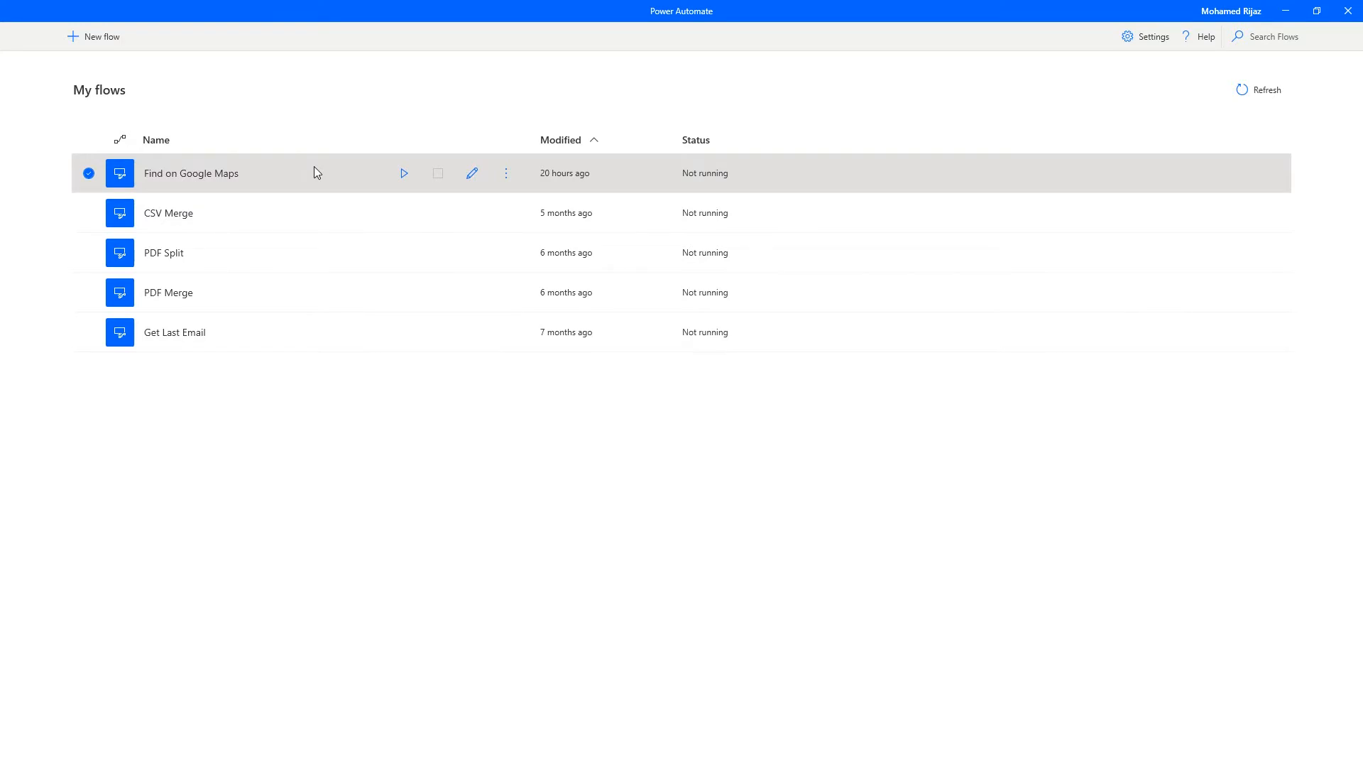
# - Run the Find on Google Maps flow, accepting USA as the location
pyautogui.click(404, 174)
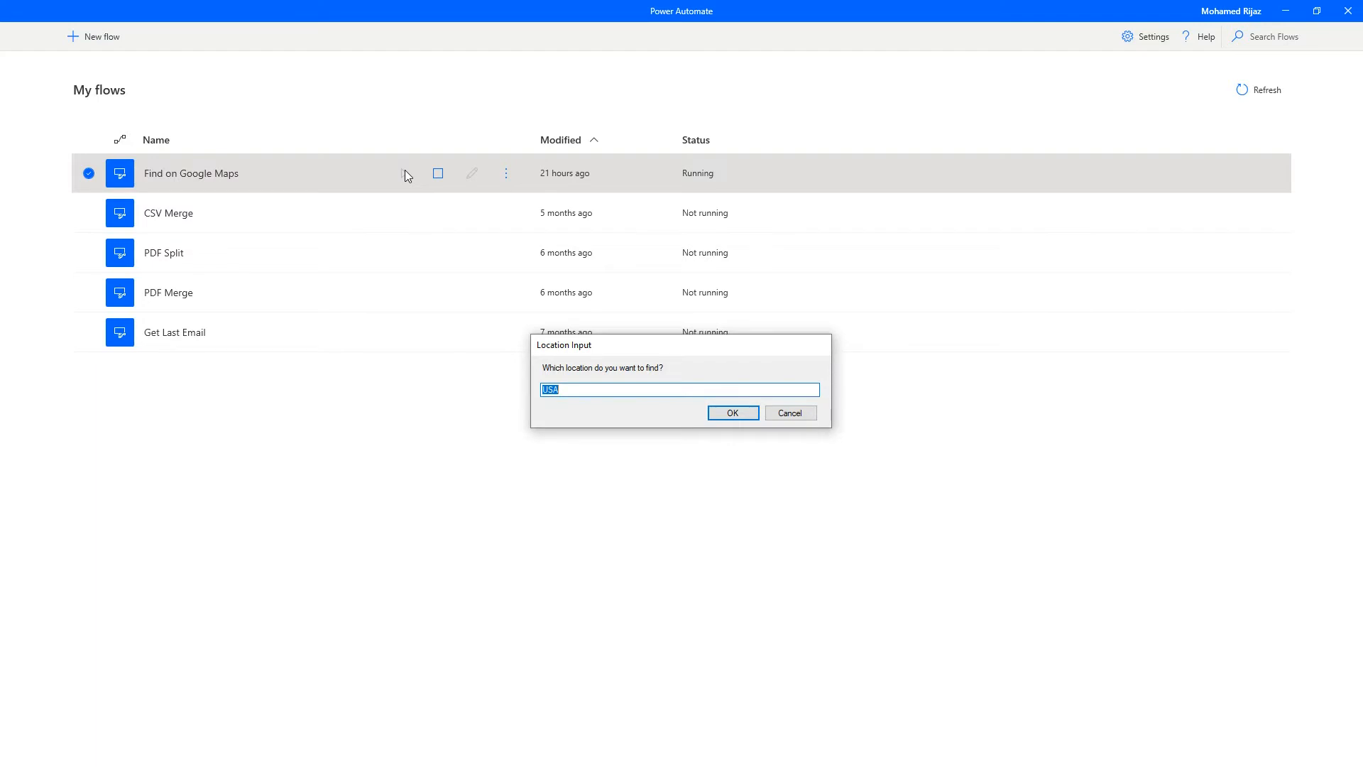
pyautogui.click(732, 412)
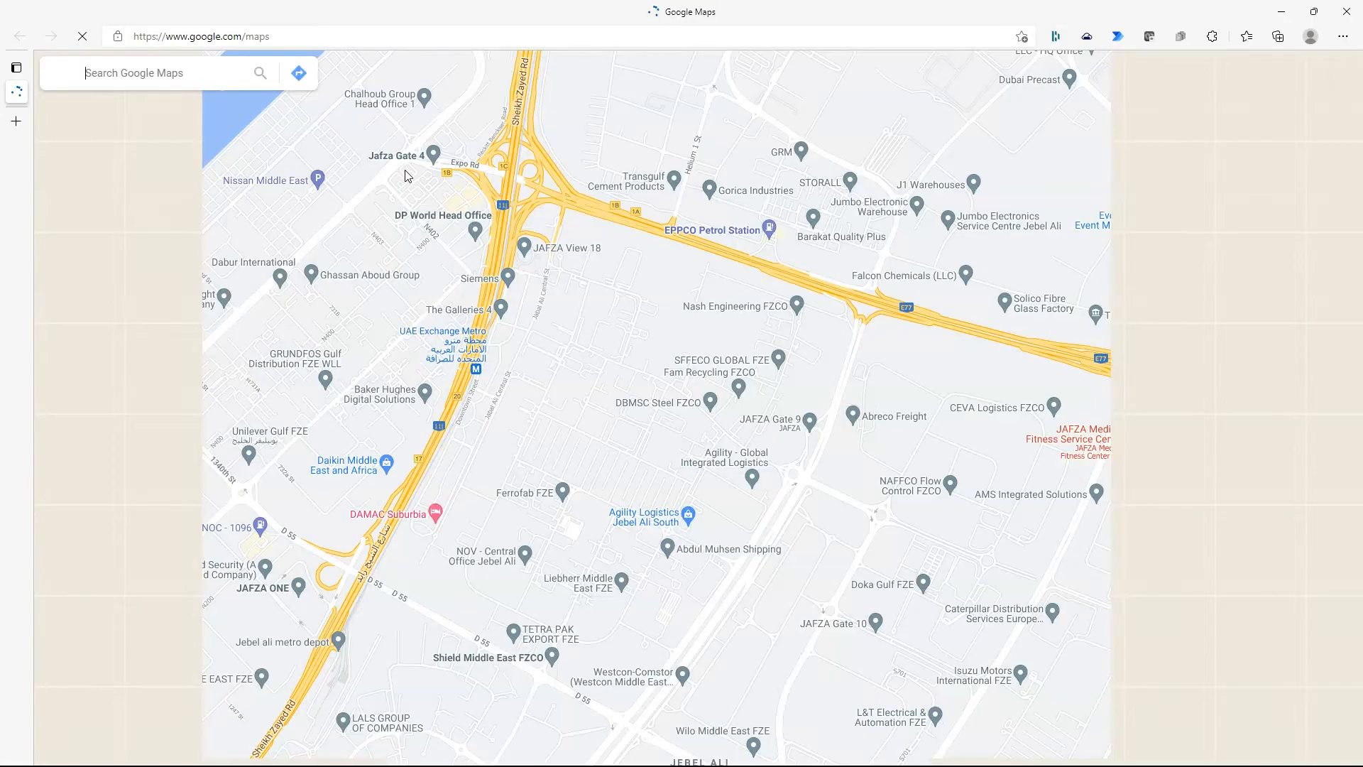
# - Let the flow enter USA in Google Maps search to show the United States result
pyautogui.write('USA')
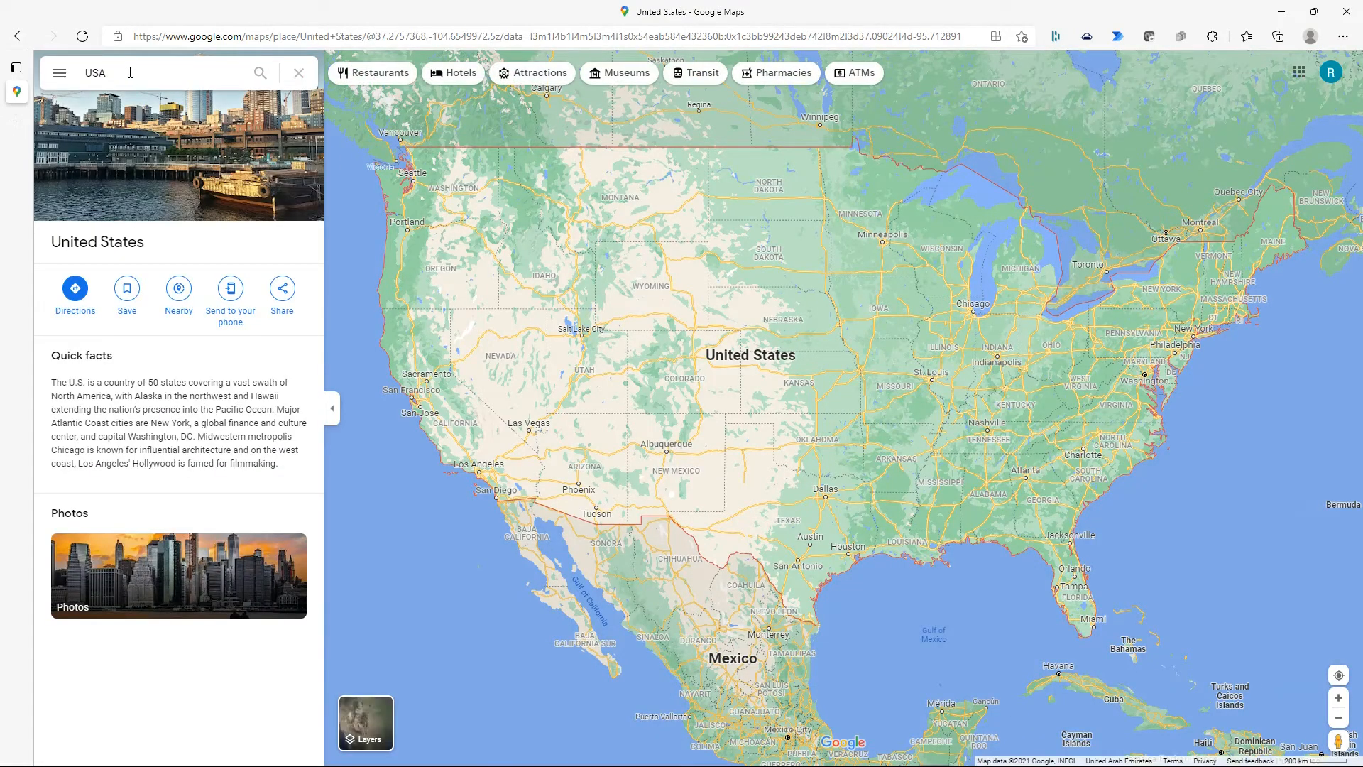
pyautogui.moveTo(643, 201)
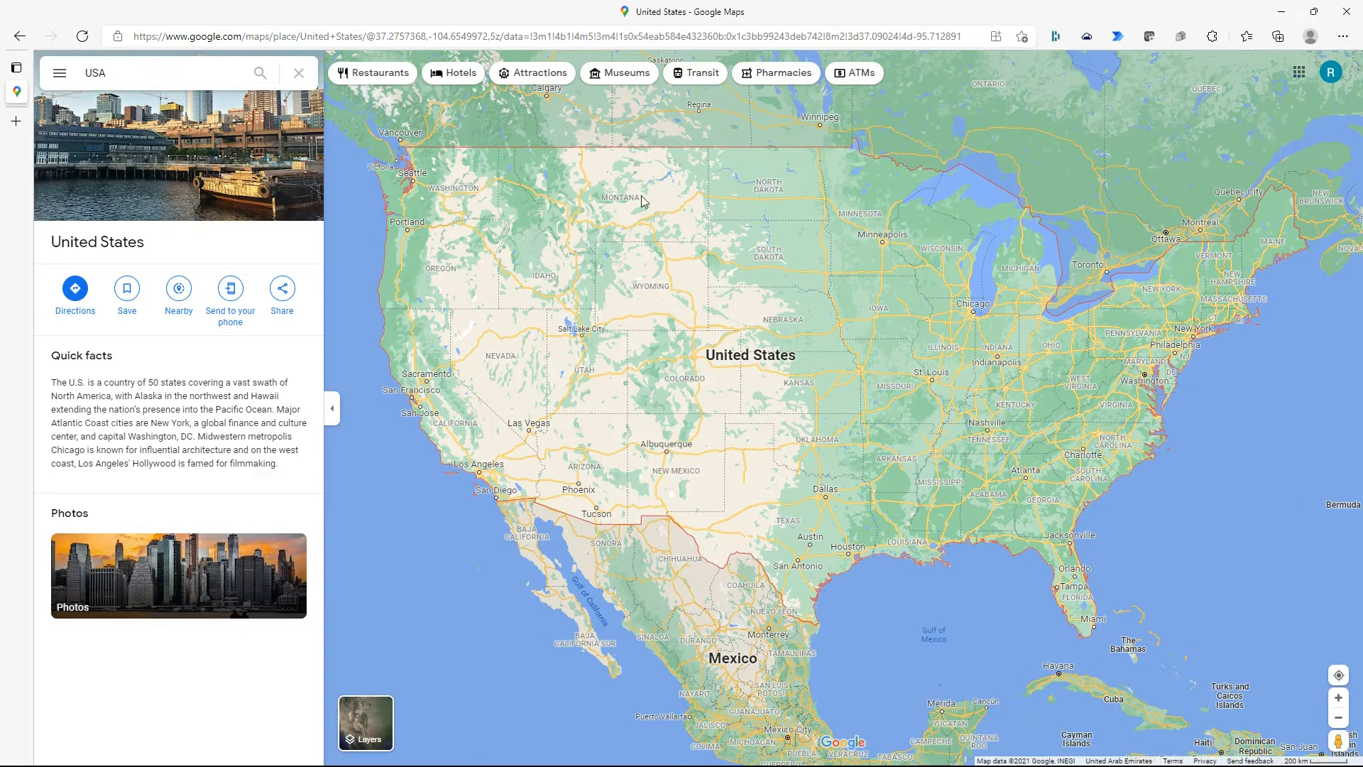
pyautogui.moveTo(728, 340)
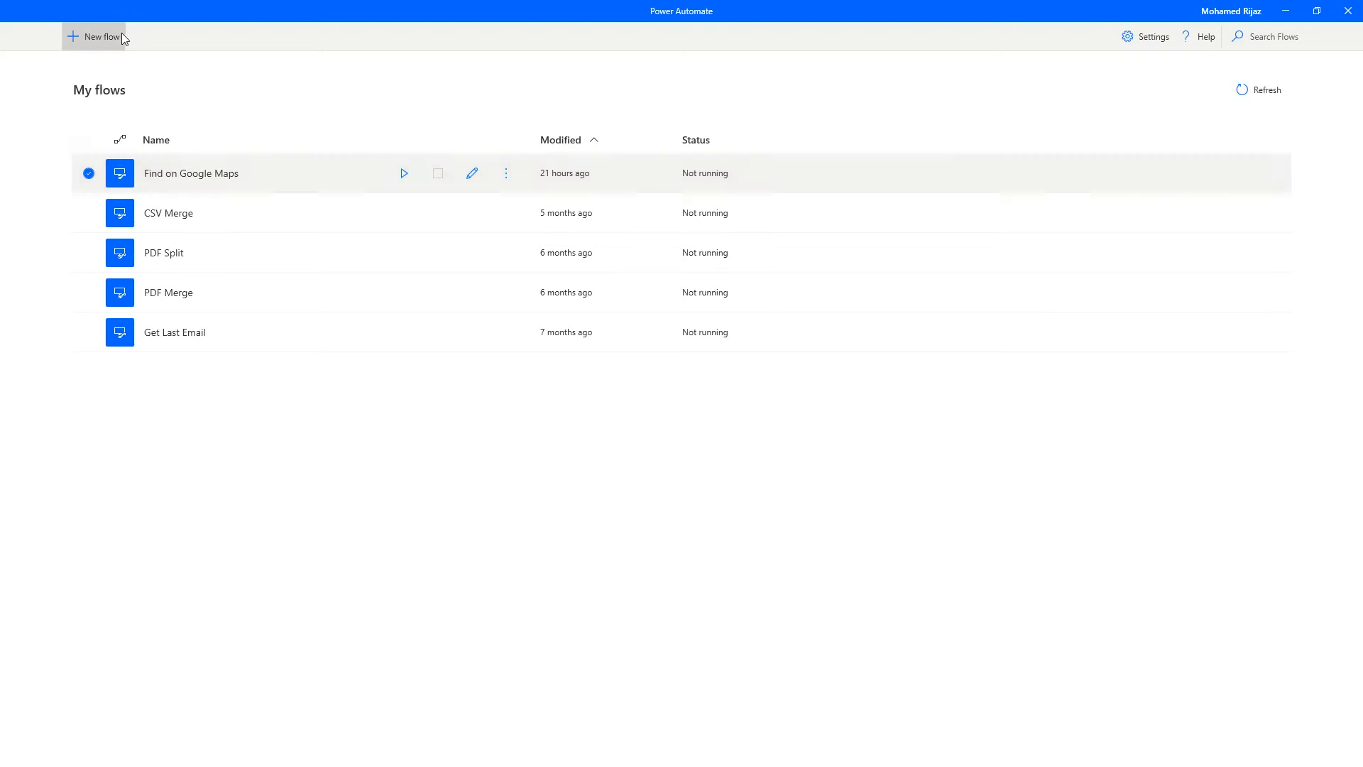
# - Create the flow 'Find on Google Maps 2' and search the actions for 'input'
pyautogui.click(93, 36)
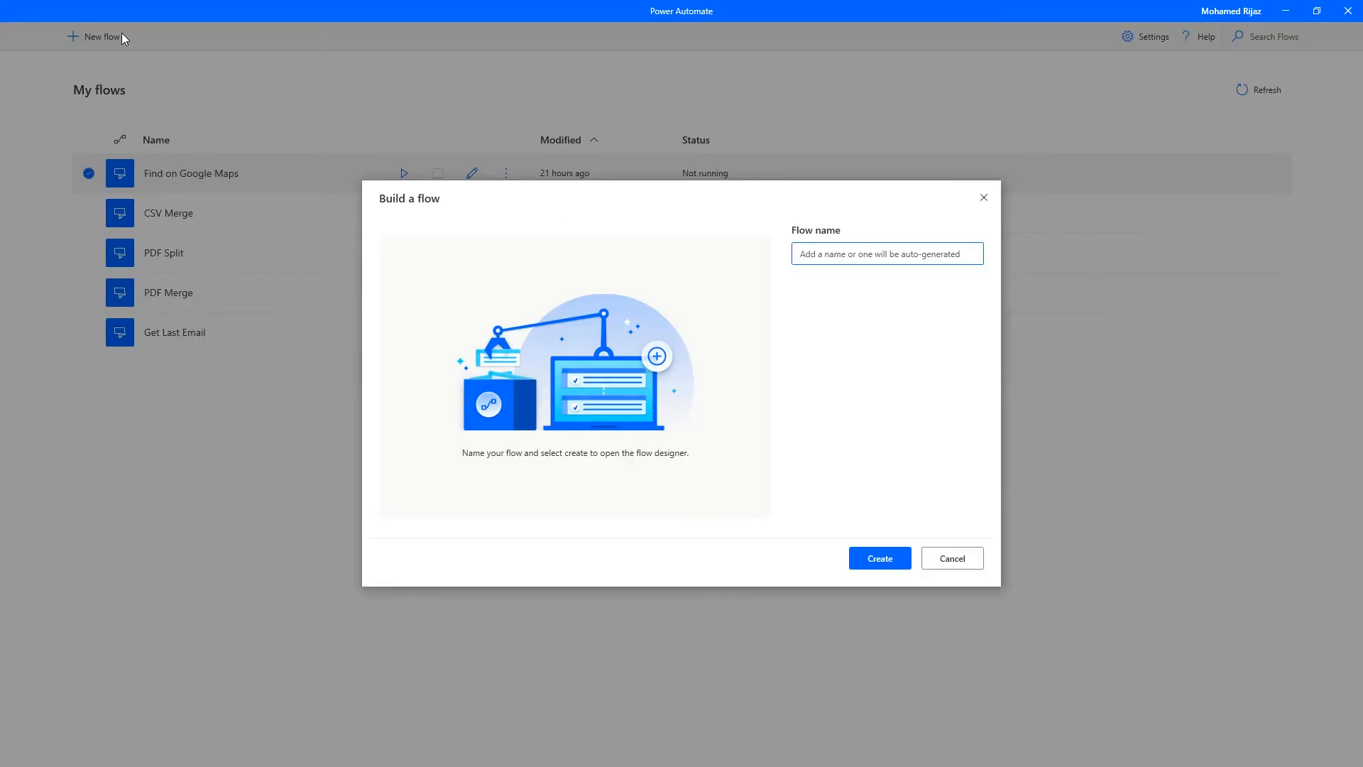
pyautogui.write('Find on Google Maps 2')
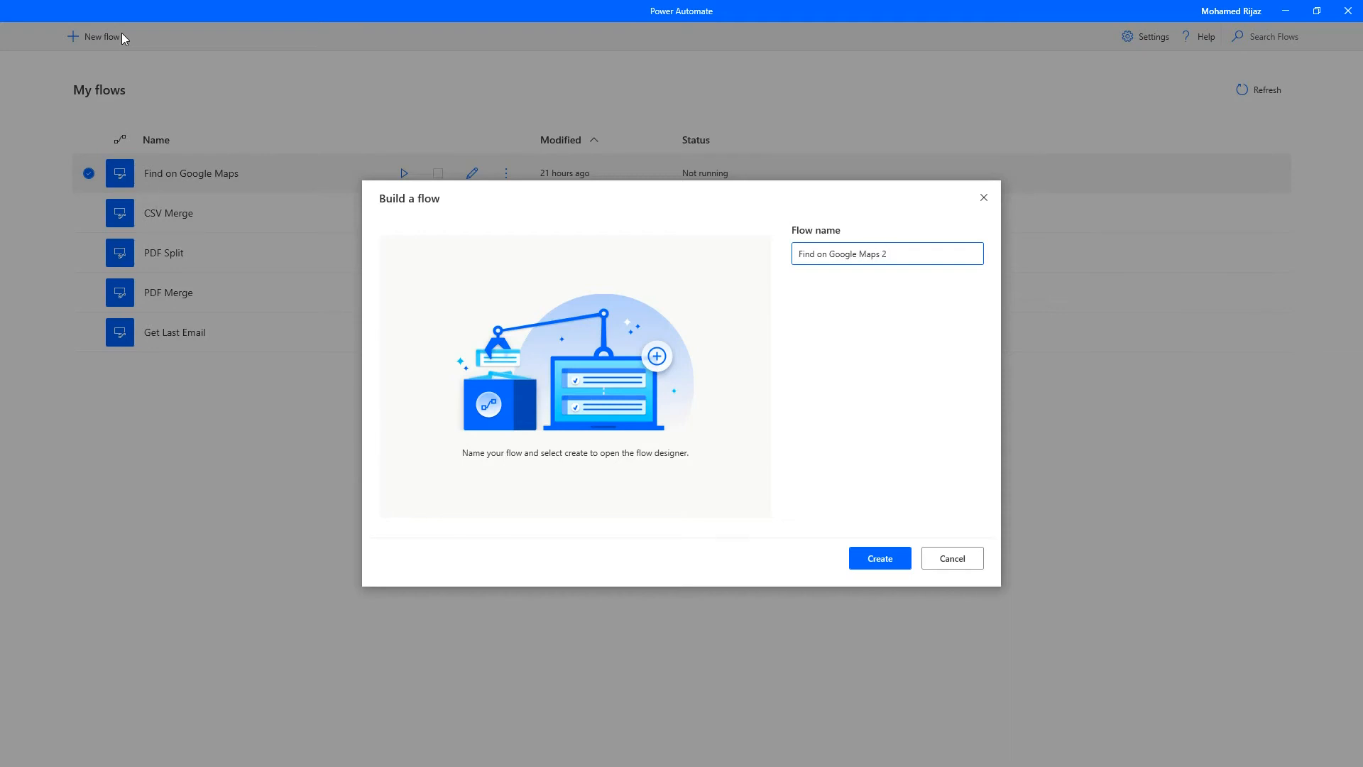
pyautogui.click(878, 558)
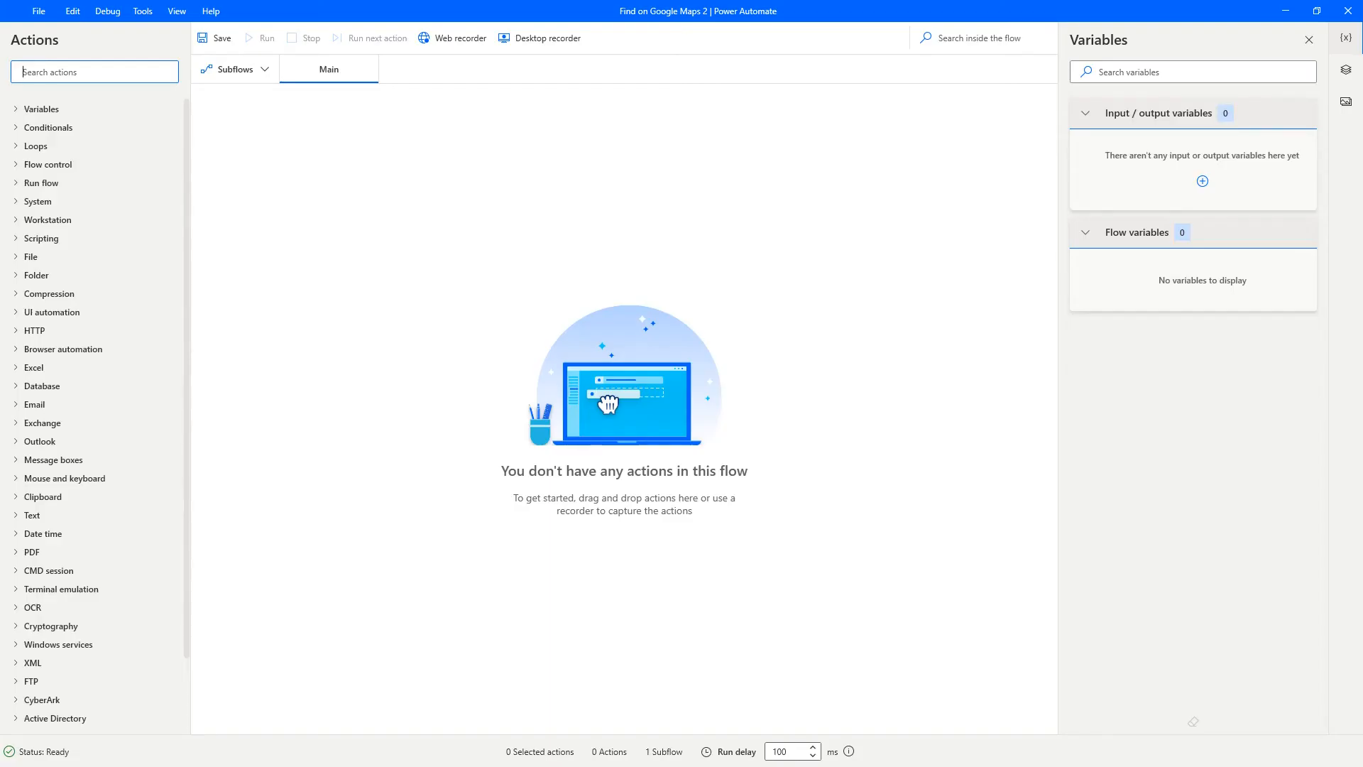
pyautogui.write('input dialog')
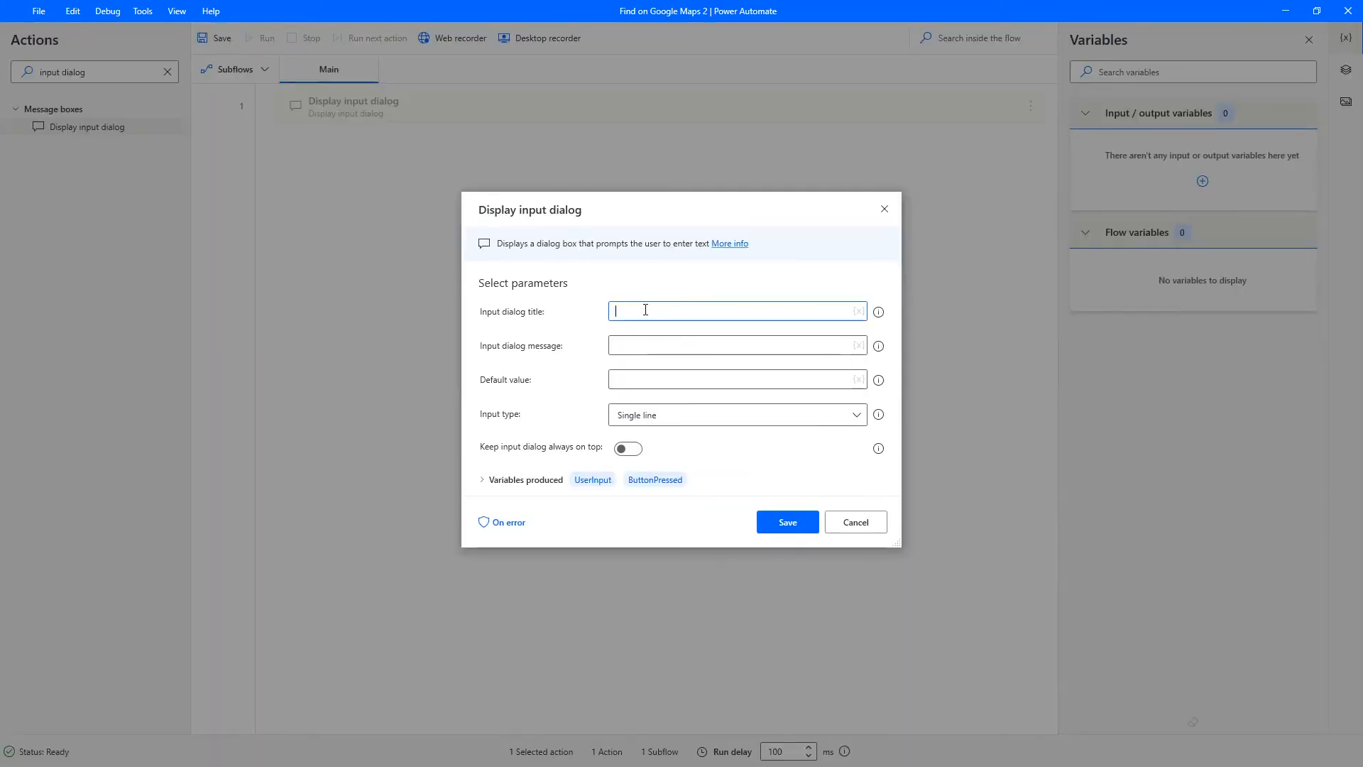
# - Give the input dialog title, message and default India; rename outputs Location and LocationButton
pyautogui.write('Get loca')
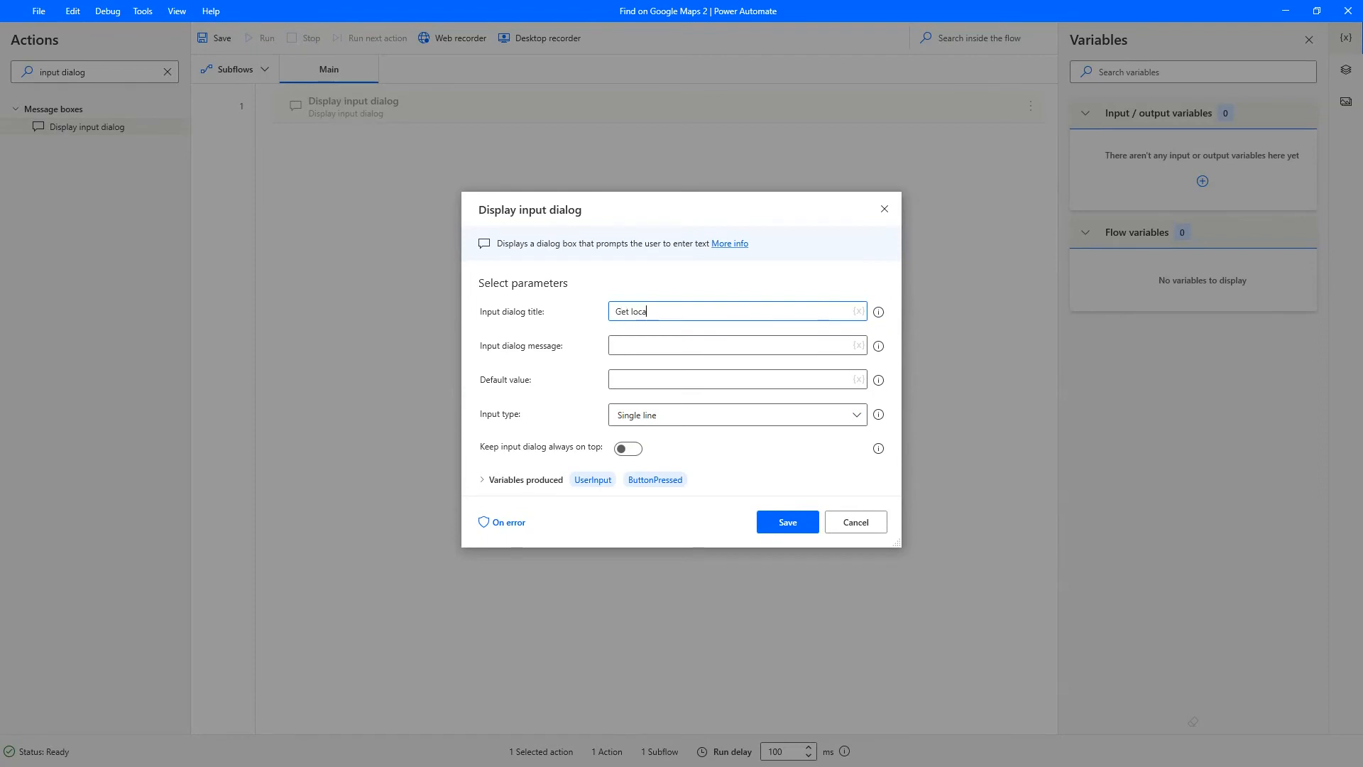
pyautogui.write('Which location do you want to find?')
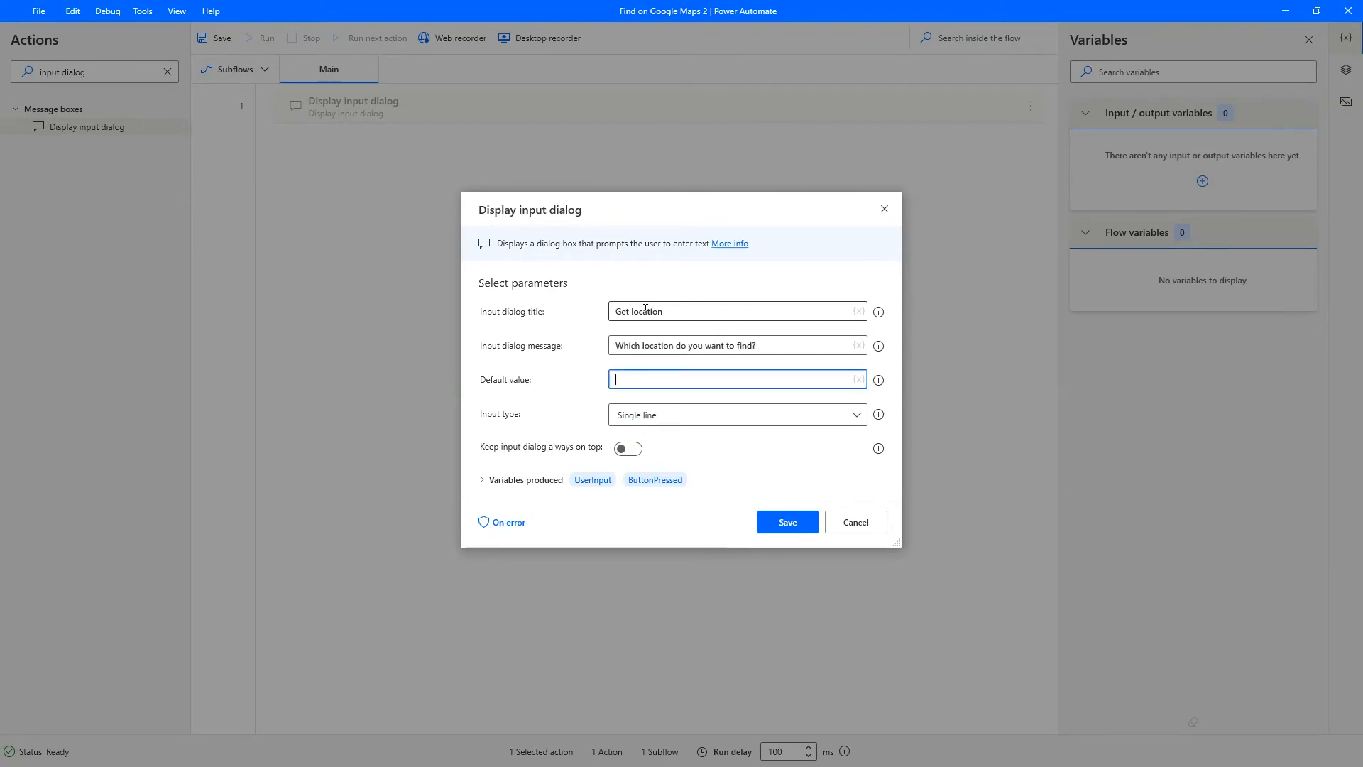
pyautogui.write('INd')
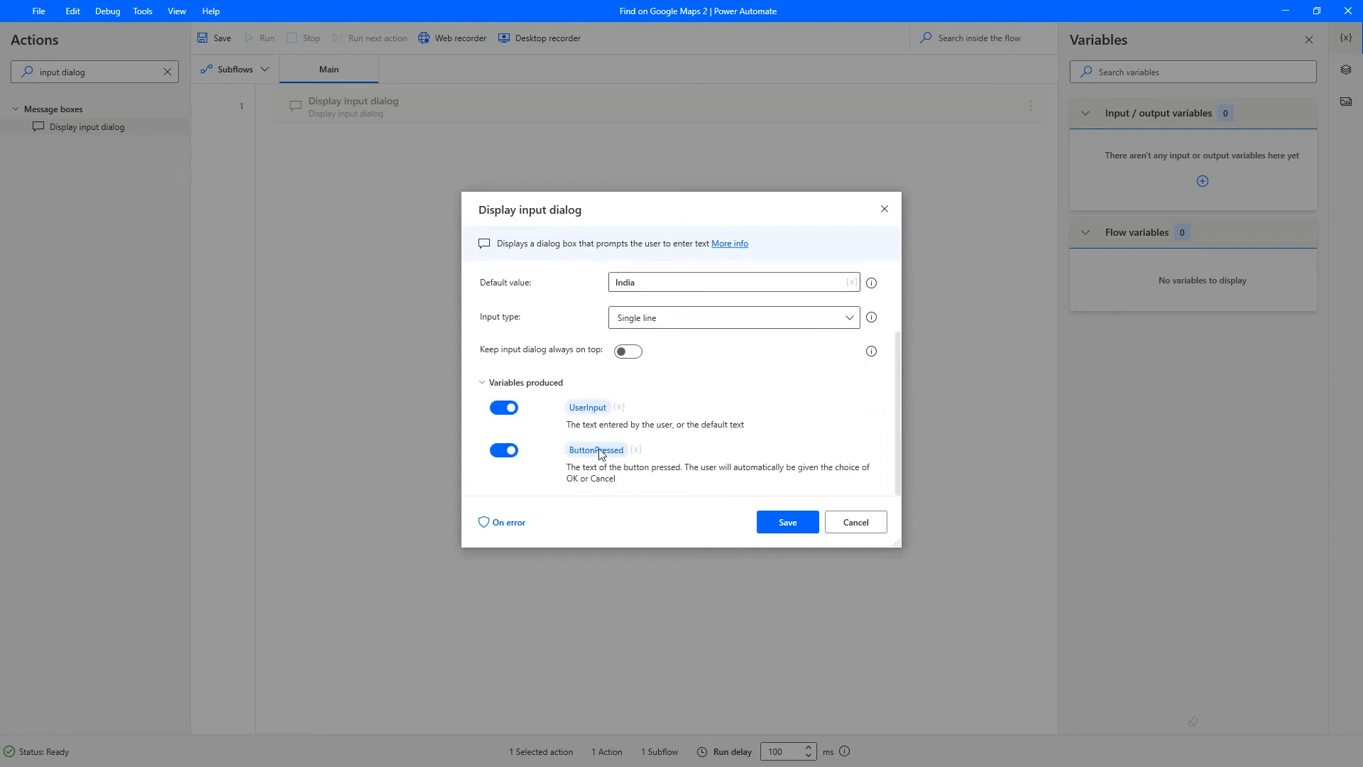
pyautogui.click(587, 406)
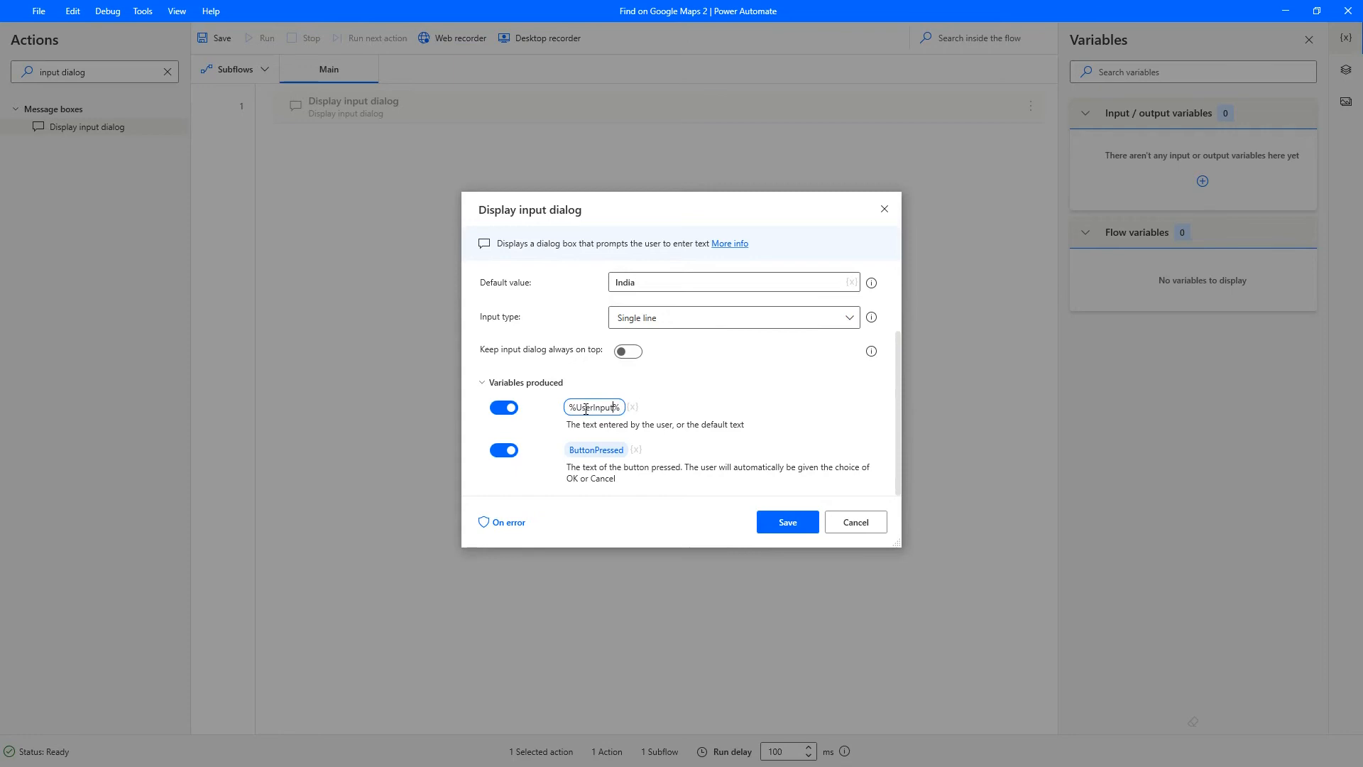
pyautogui.doubleClick(593, 407)
pyautogui.write('Location')
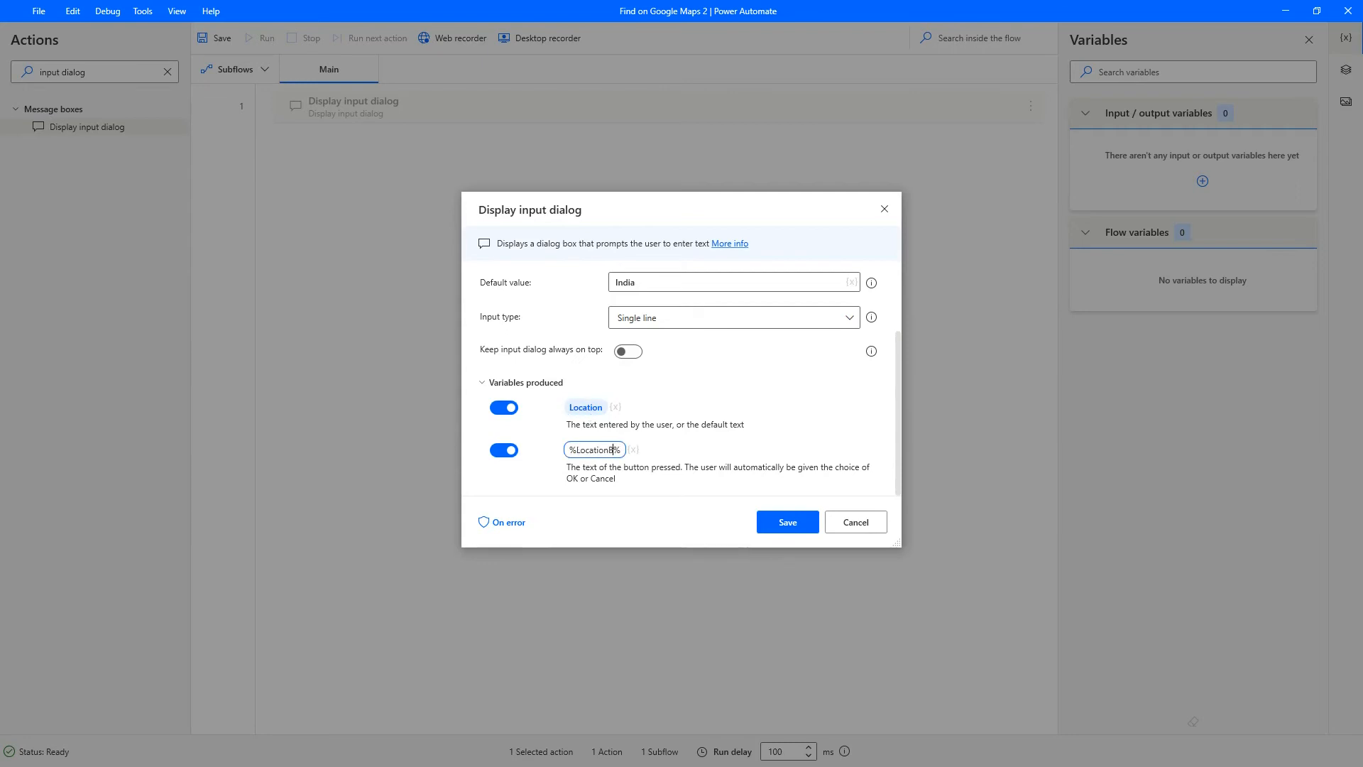
pyautogui.click(785, 522)
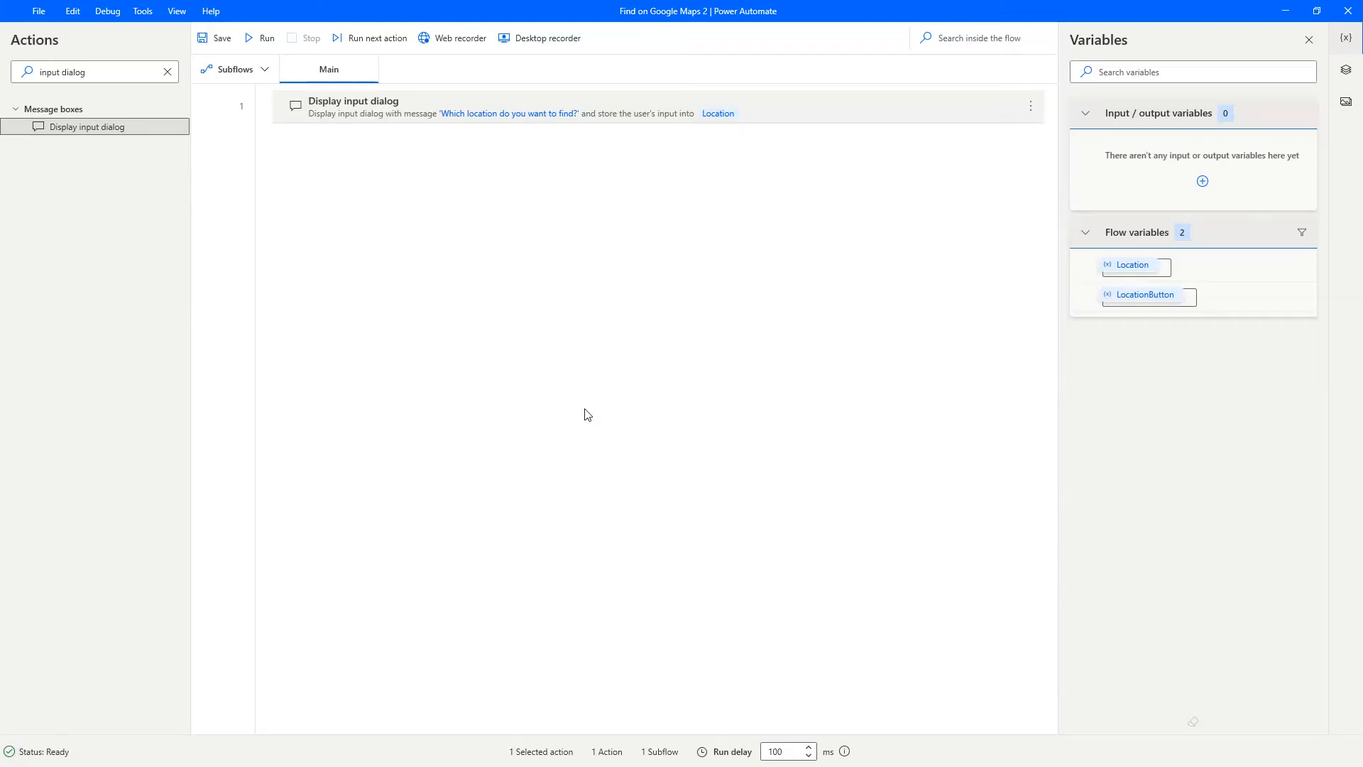
# - Add an If block checking that LocationButton is not equal to 'Cancel'
pyautogui.write('if')
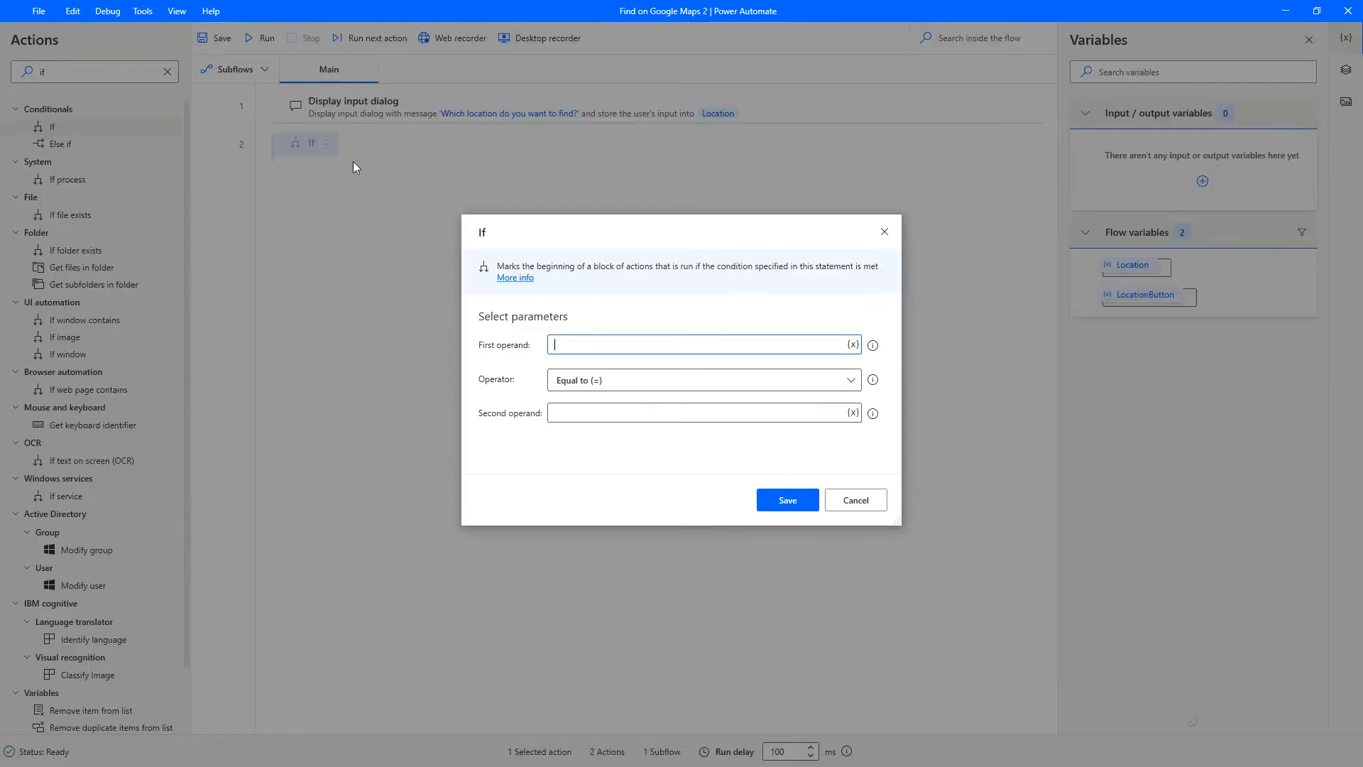
pyautogui.click(852, 345)
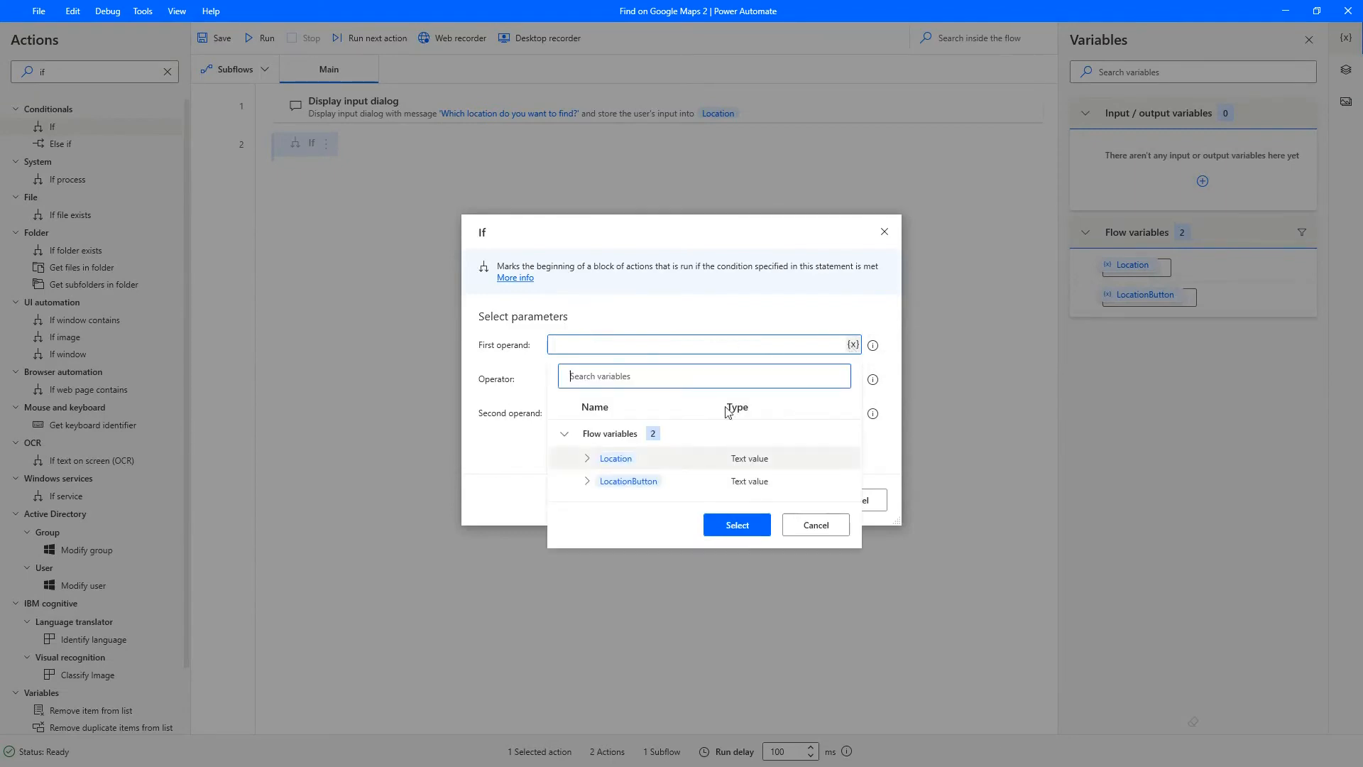
pyautogui.click(702, 380)
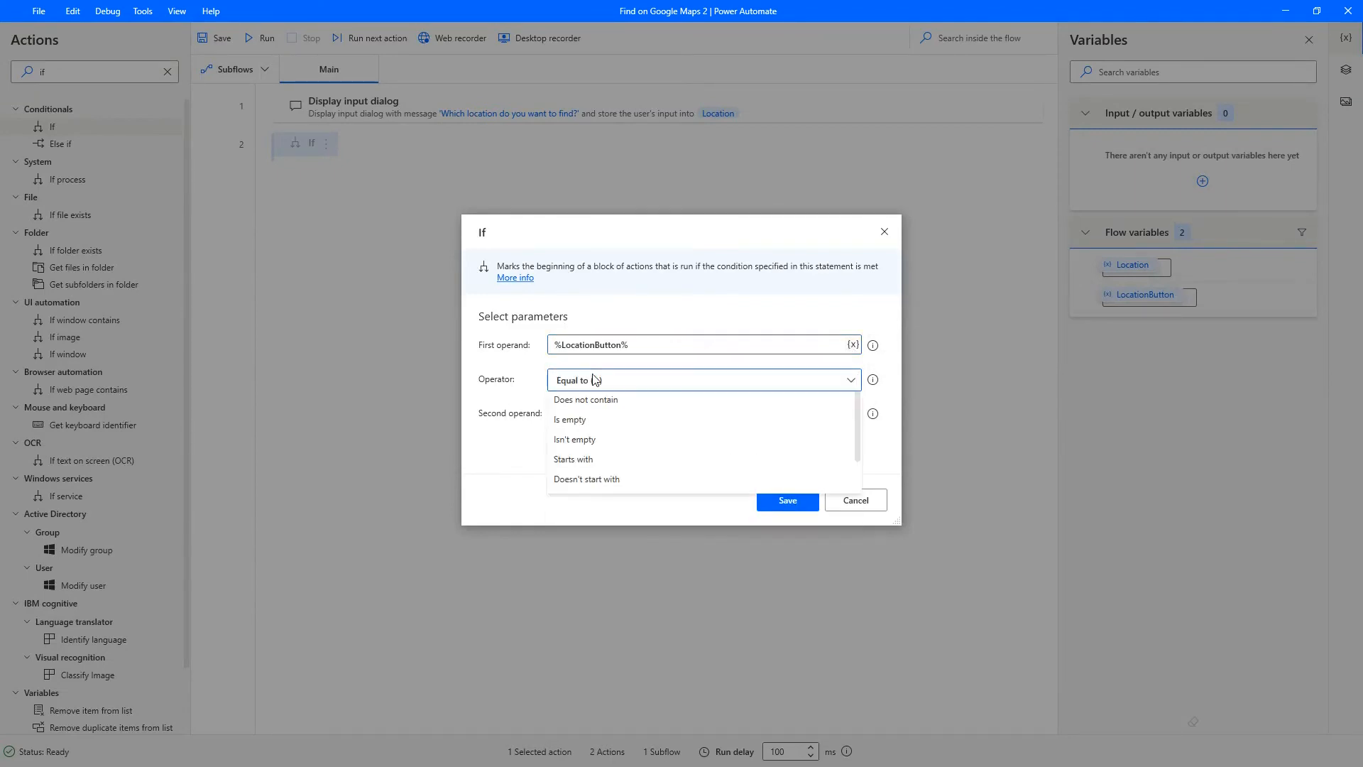
pyautogui.click(591, 380)
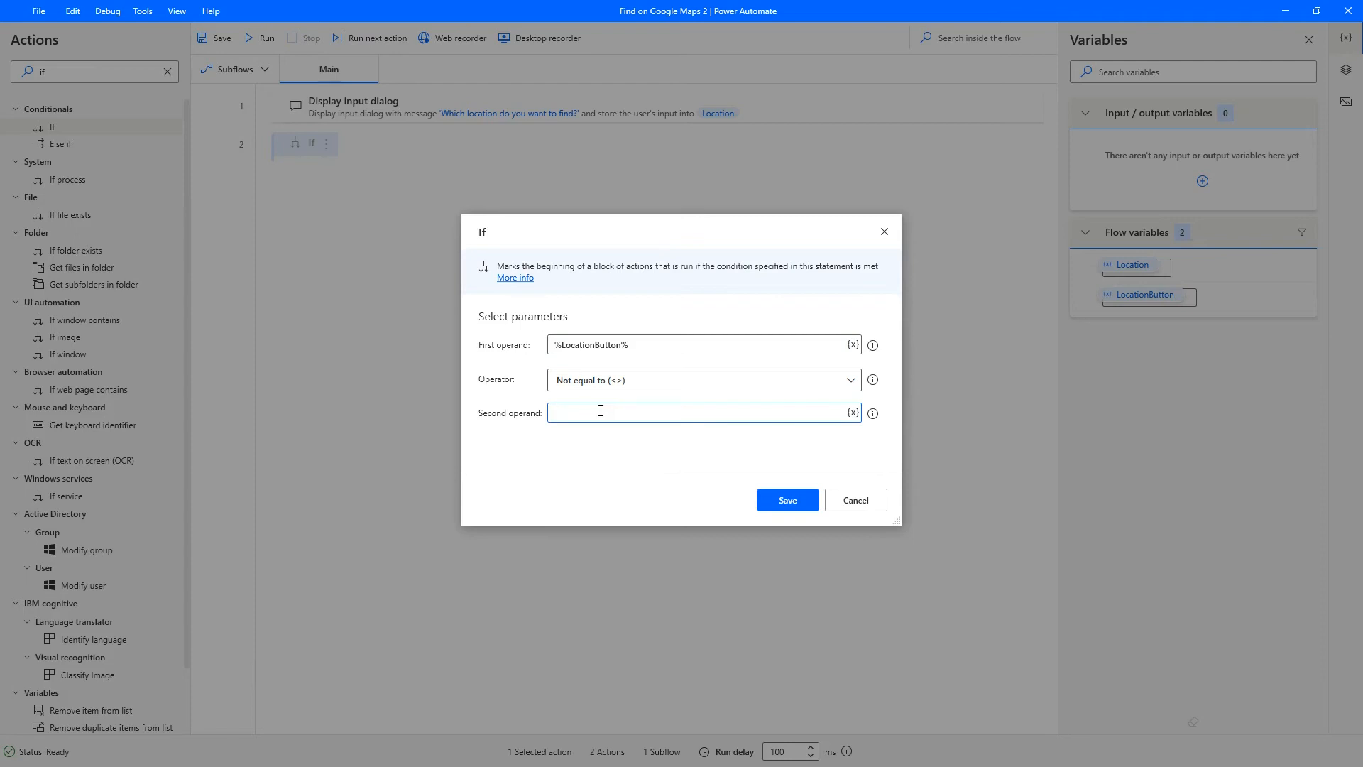
pyautogui.click(785, 499)
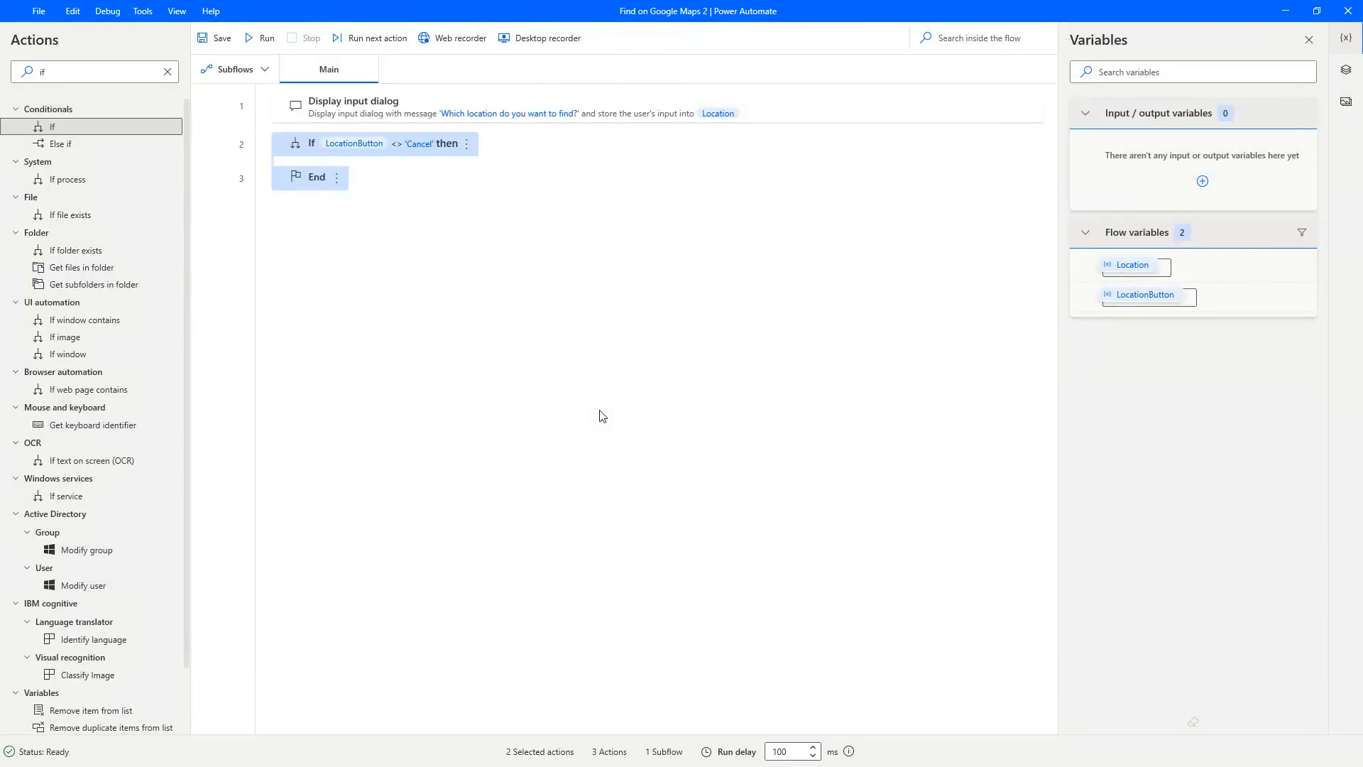
pyautogui.click(94, 71)
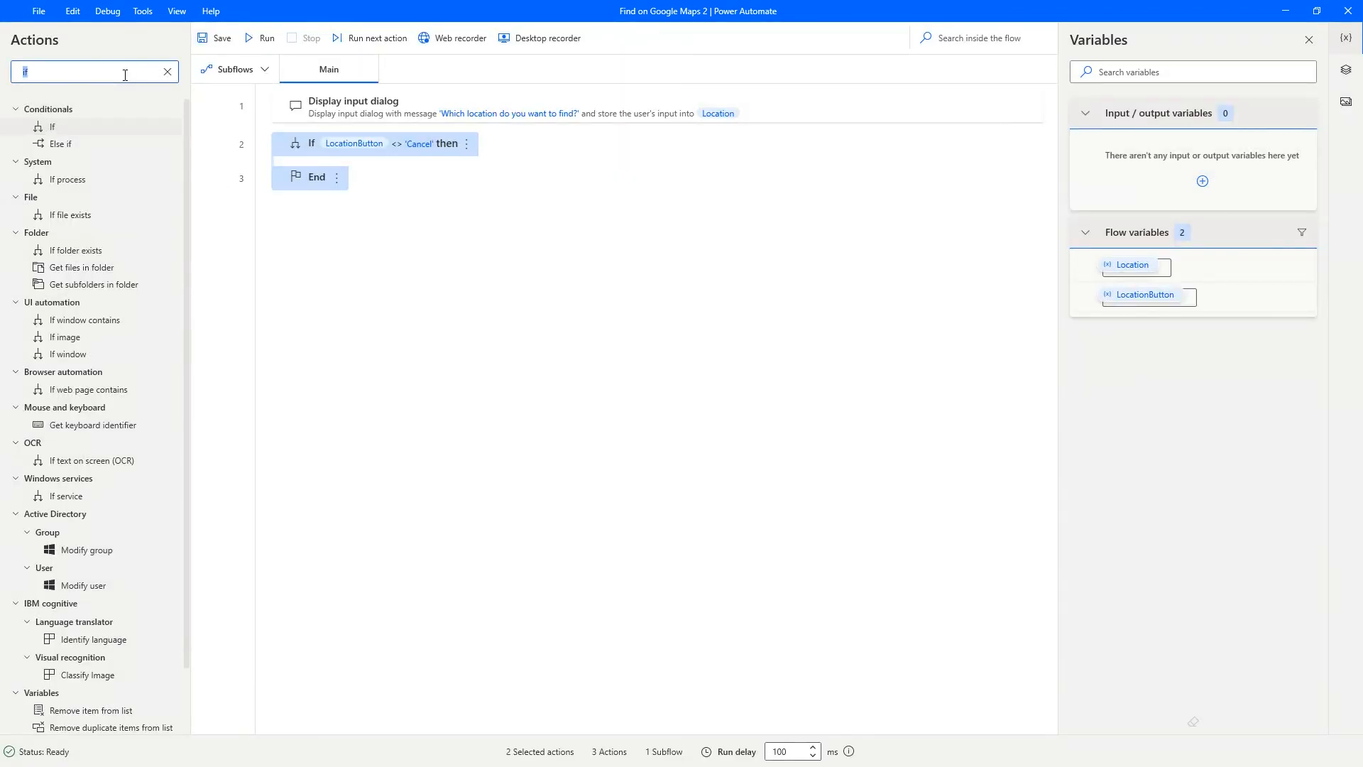
pyautogui.write('q')
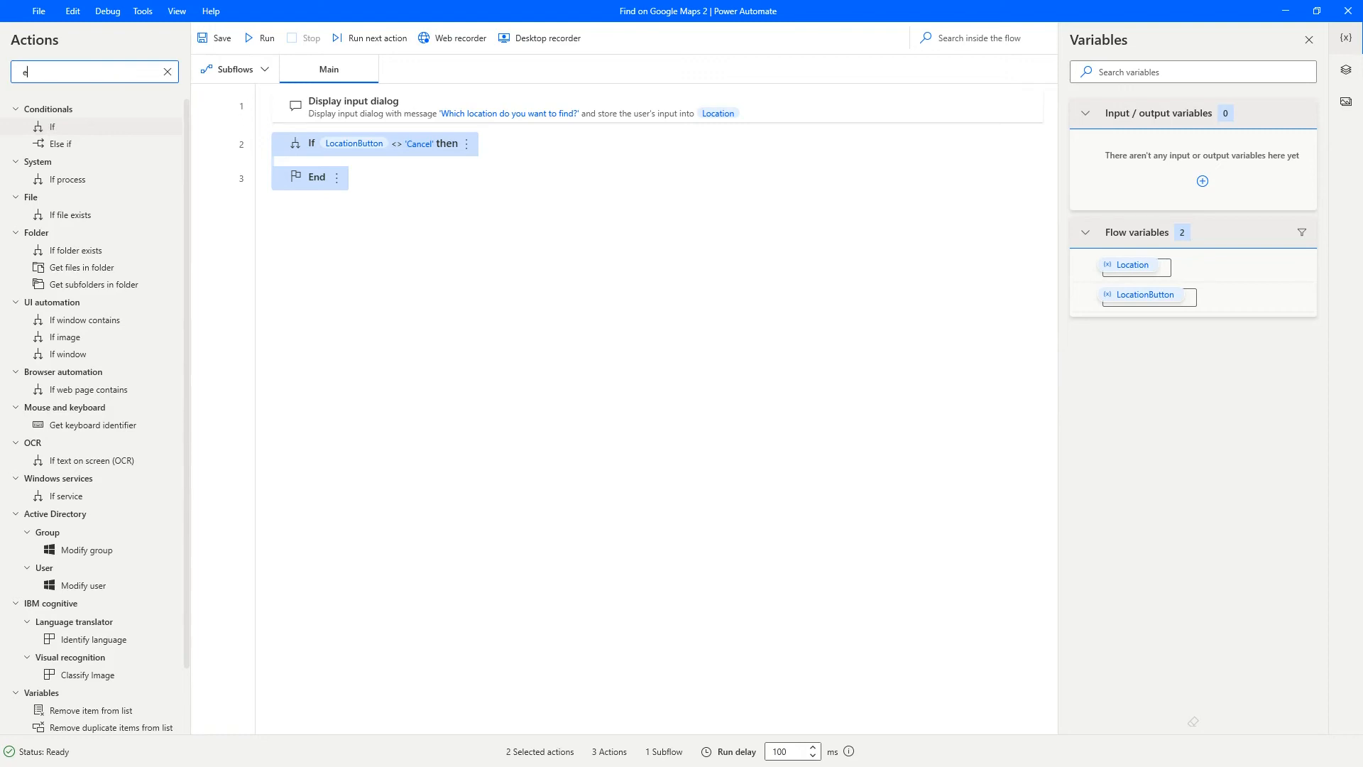
pyautogui.write('edge')
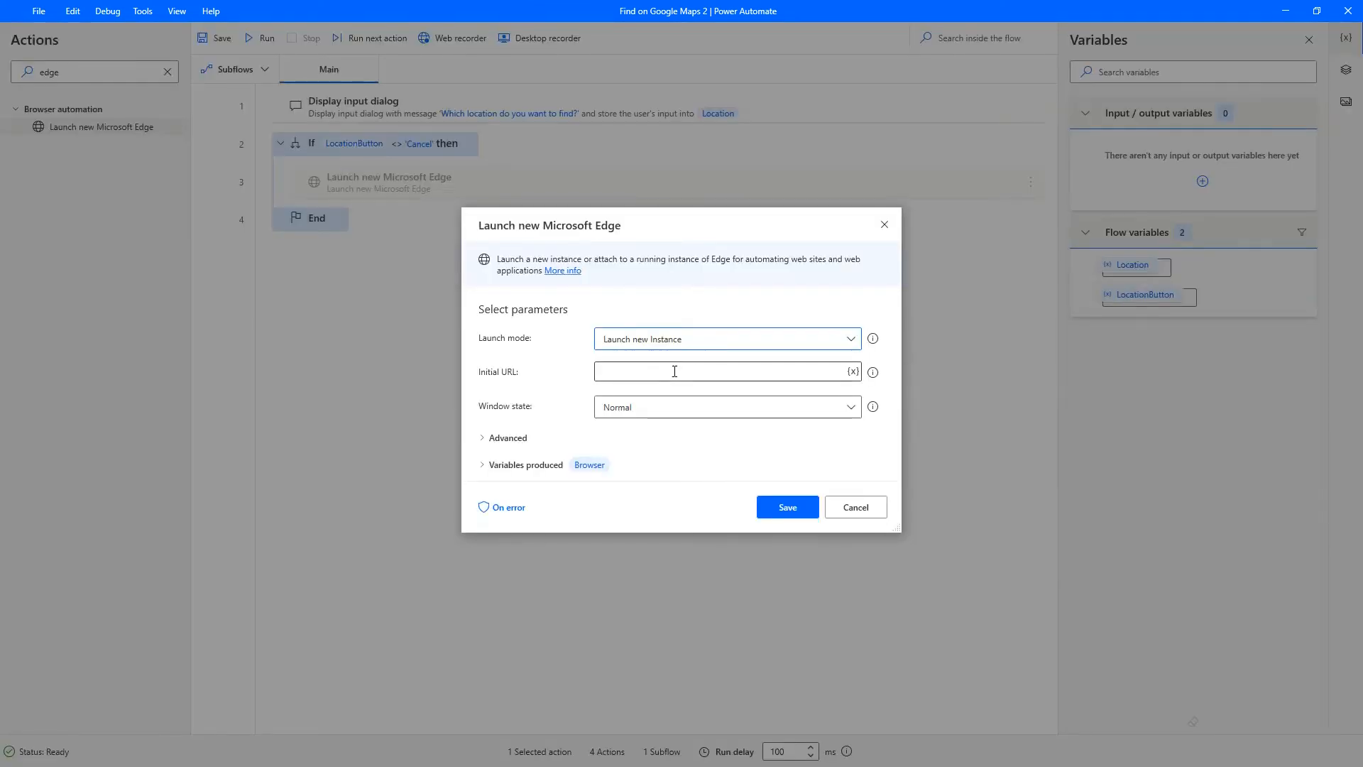
pyautogui.write('https//maps.google')
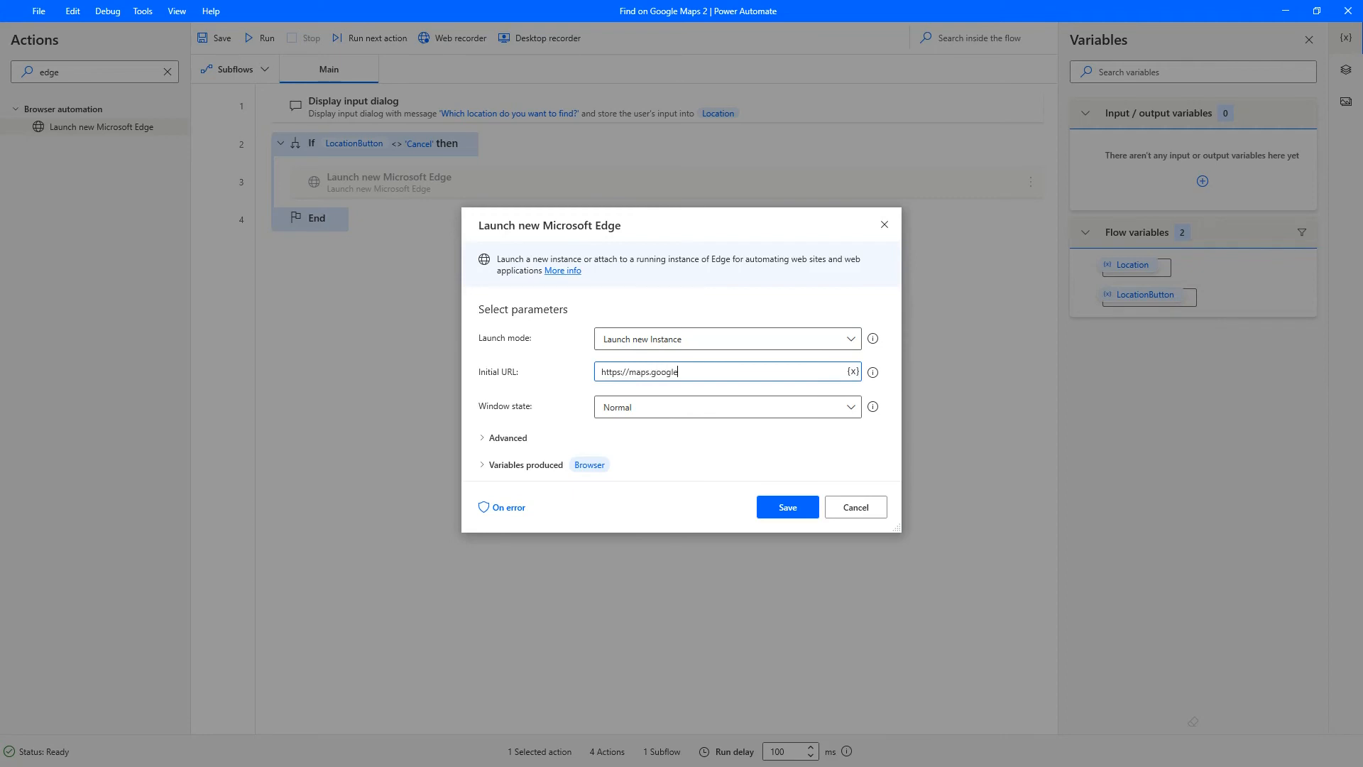
pyautogui.write('.com')
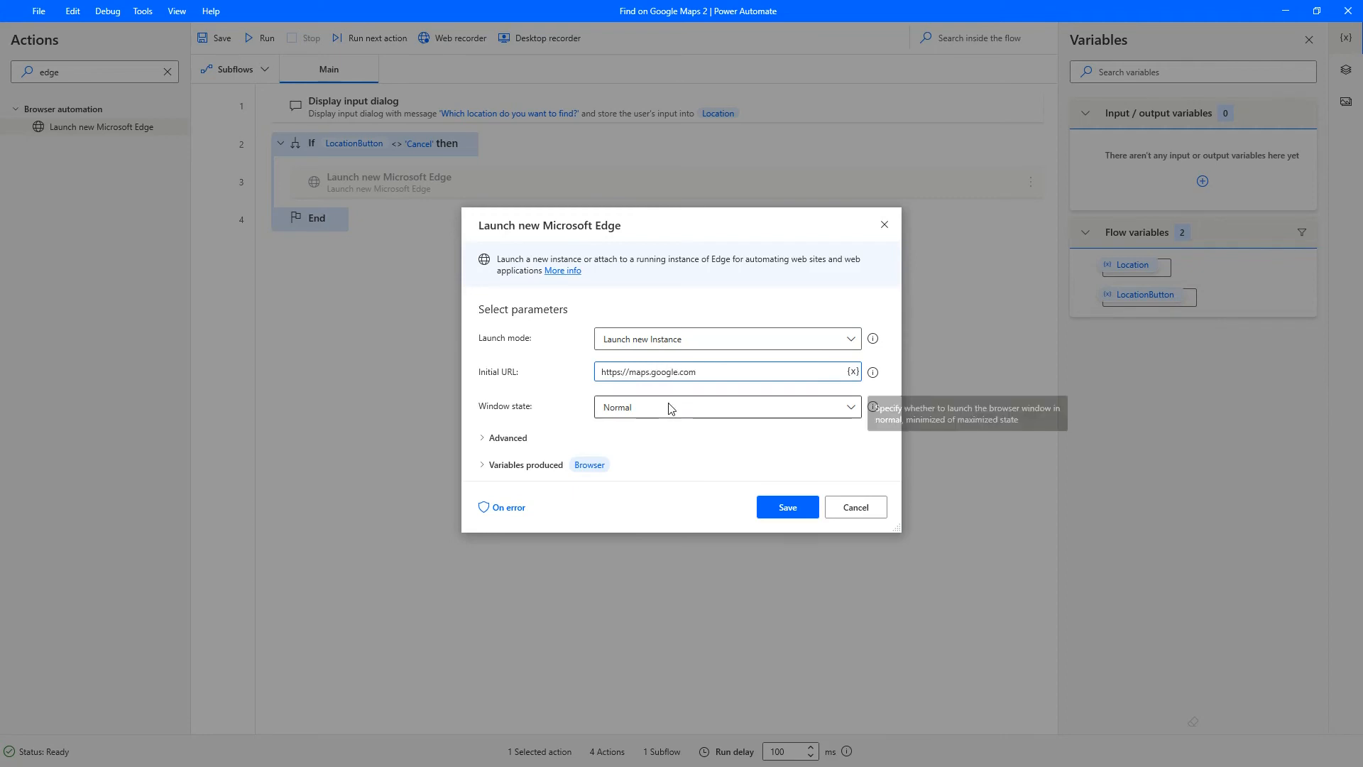
pyautogui.click(727, 406)
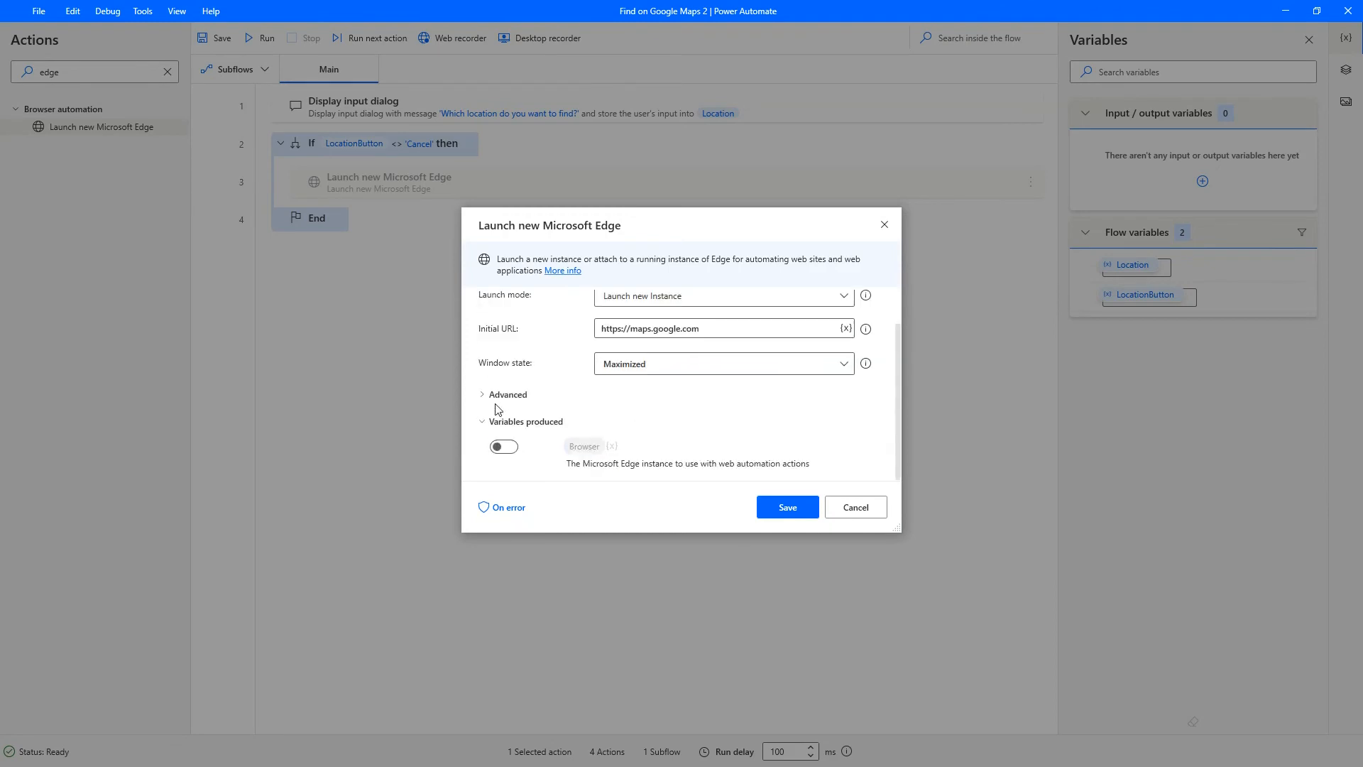
pyautogui.click(506, 393)
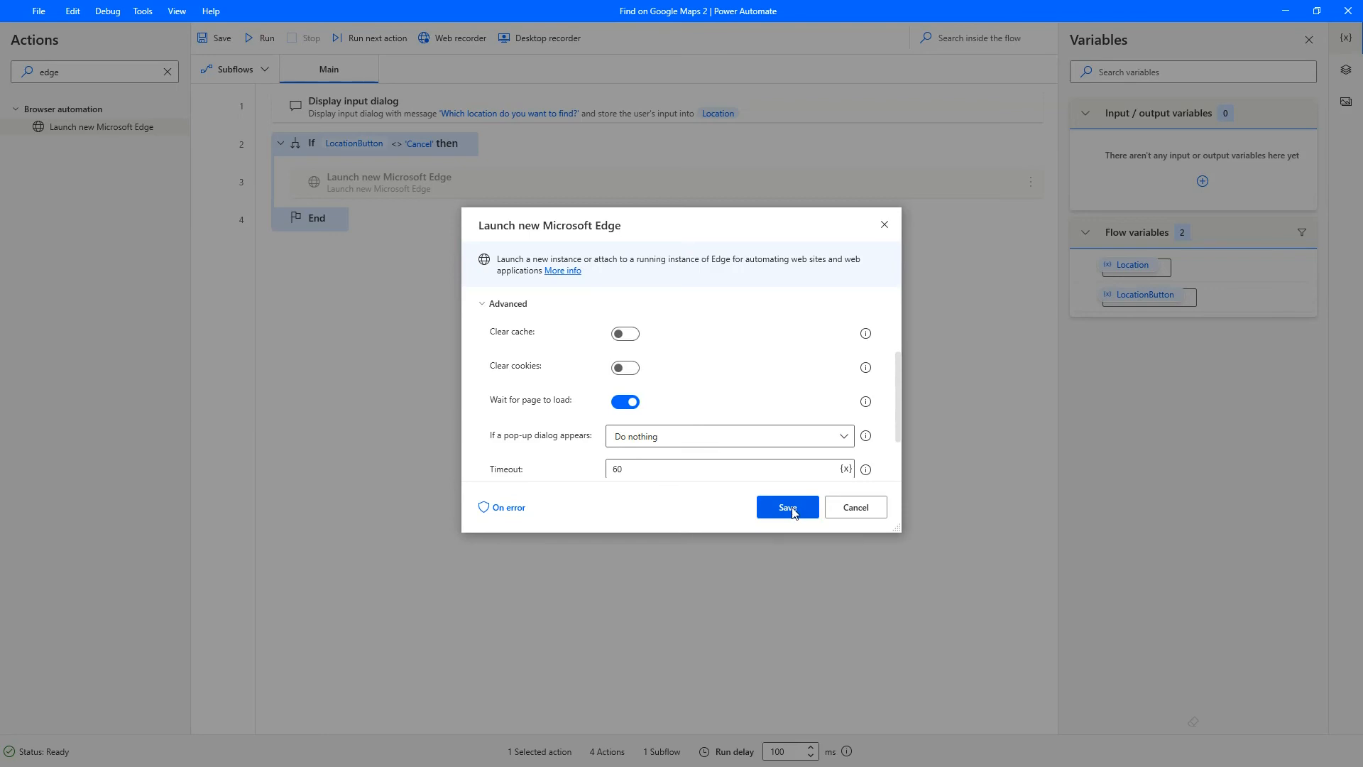
pyautogui.click(785, 507)
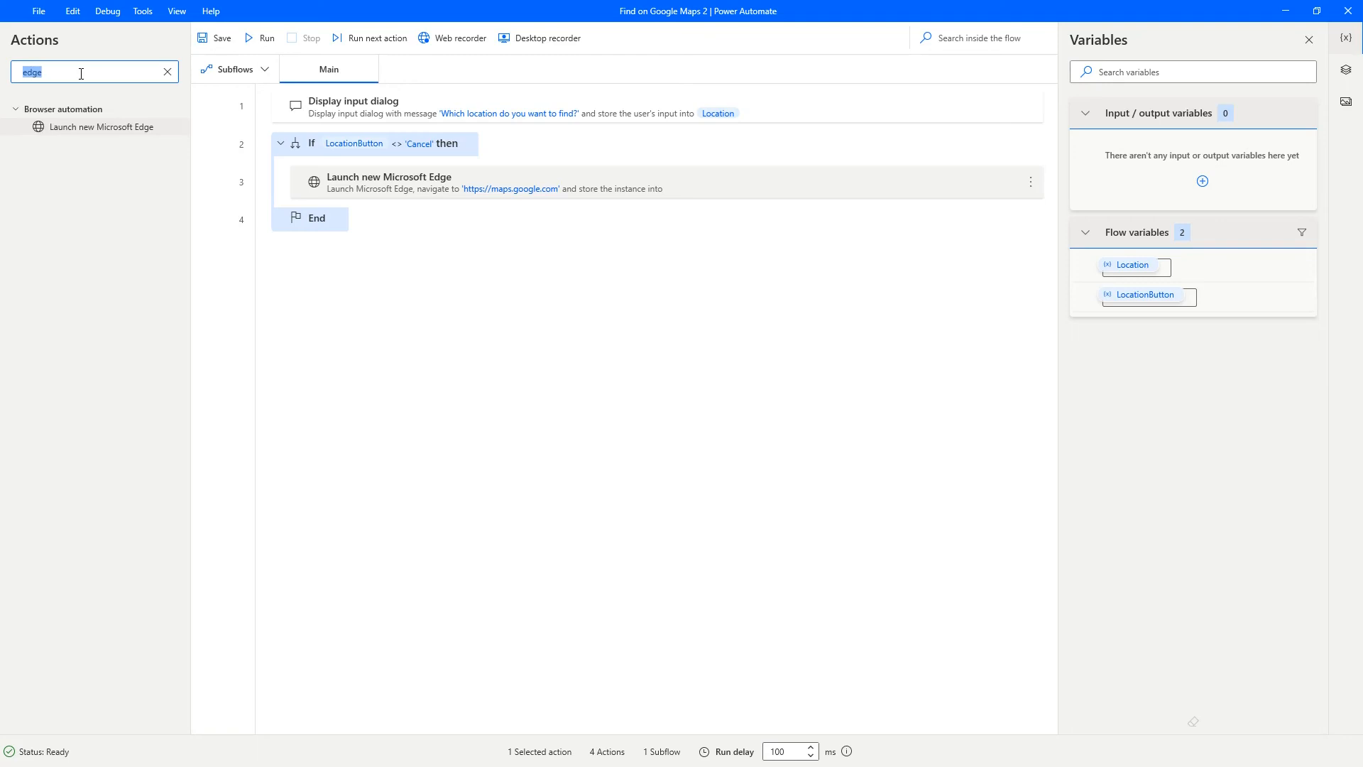
# - Add a Send keys action typing %Location% then {Return} as hardware keys
pyautogui.write('send keys')
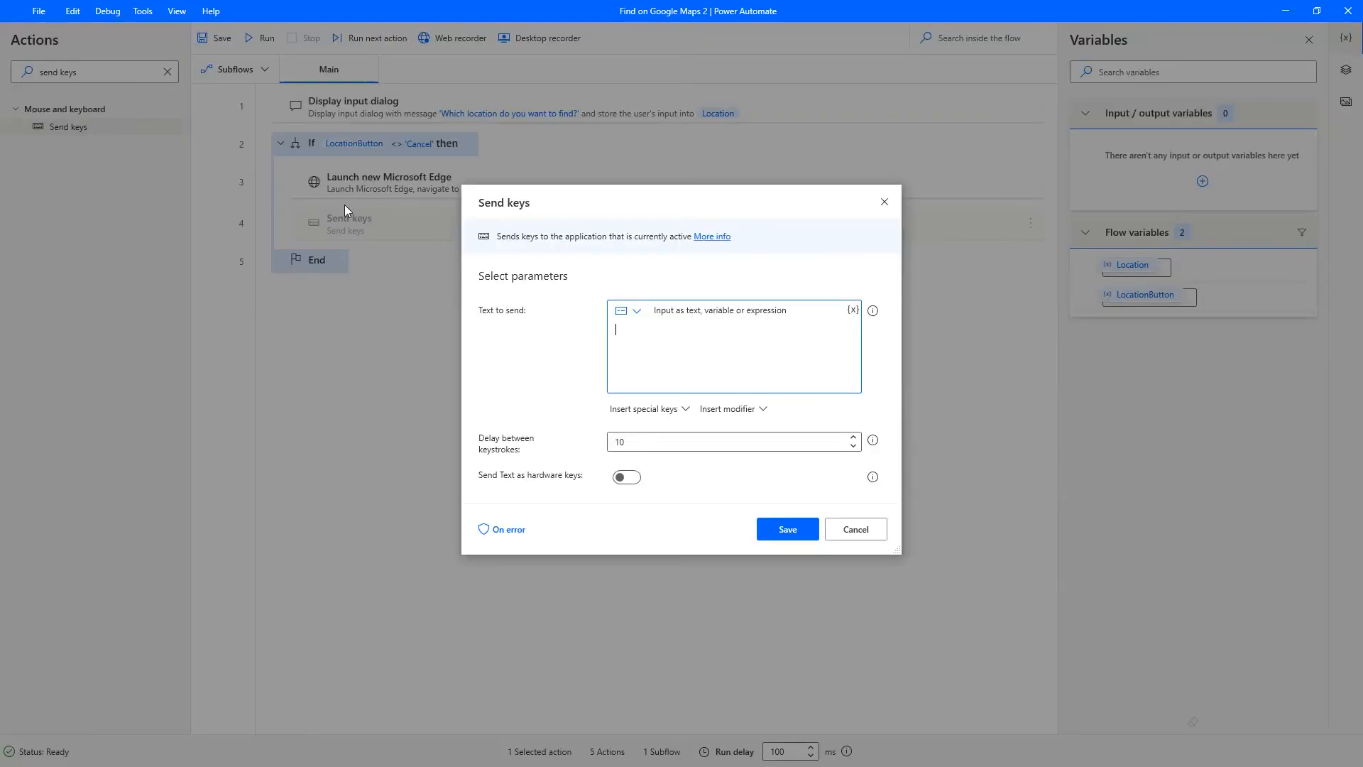
pyautogui.moveTo(626, 477)
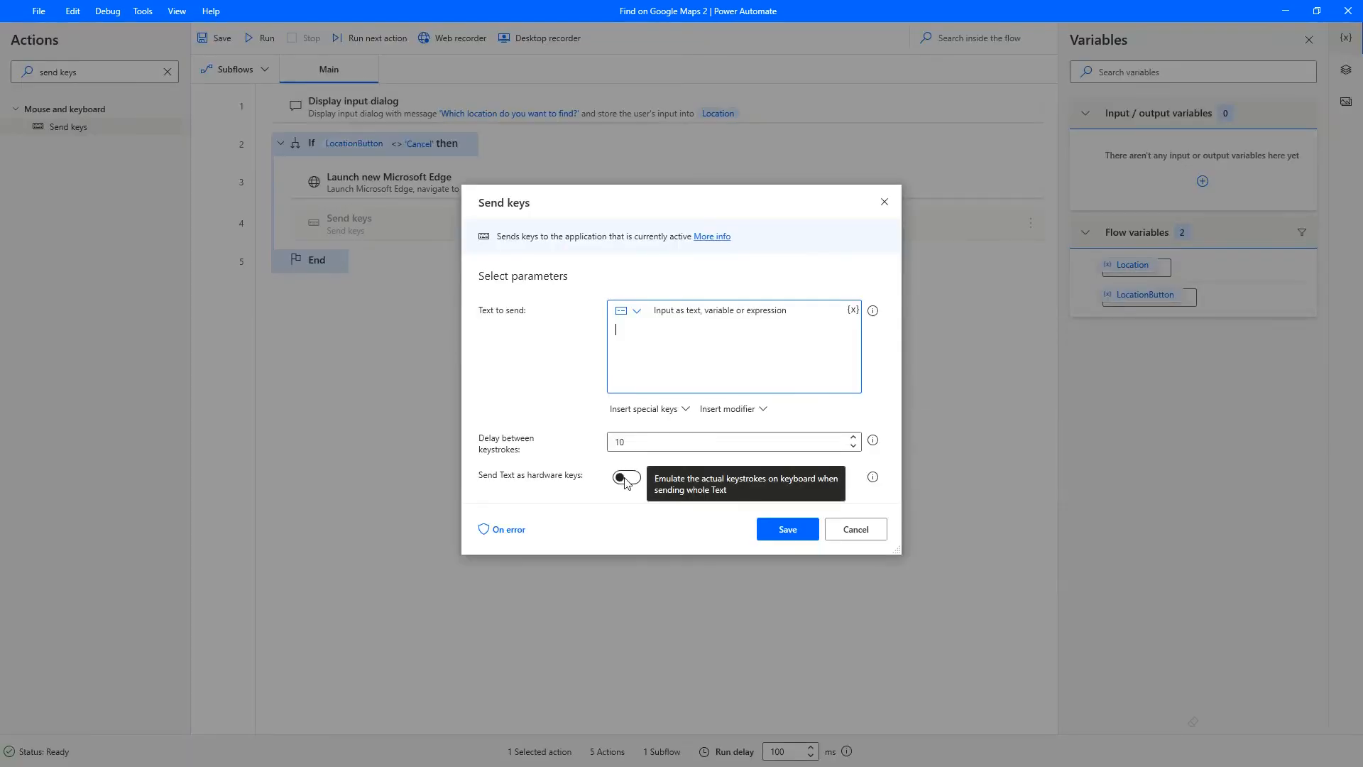
pyautogui.click(624, 477)
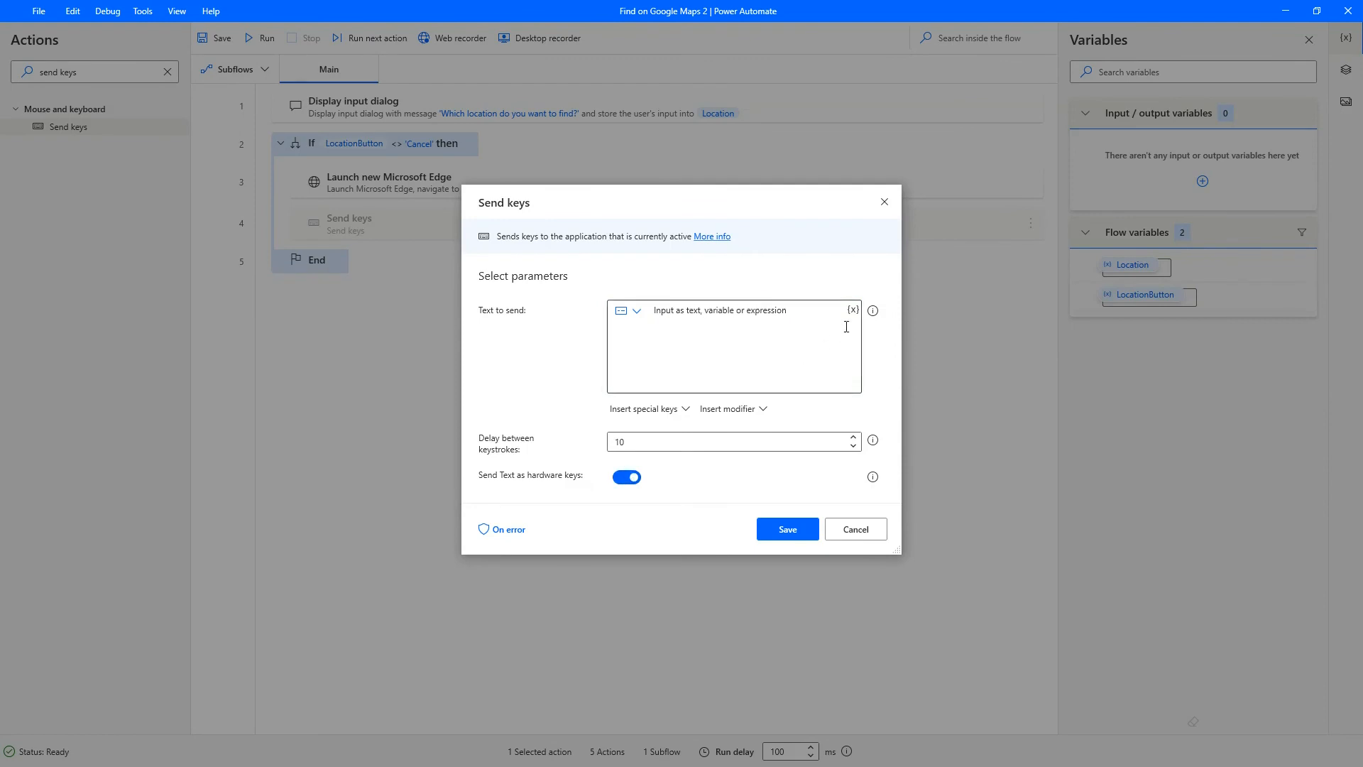
pyautogui.click(851, 311)
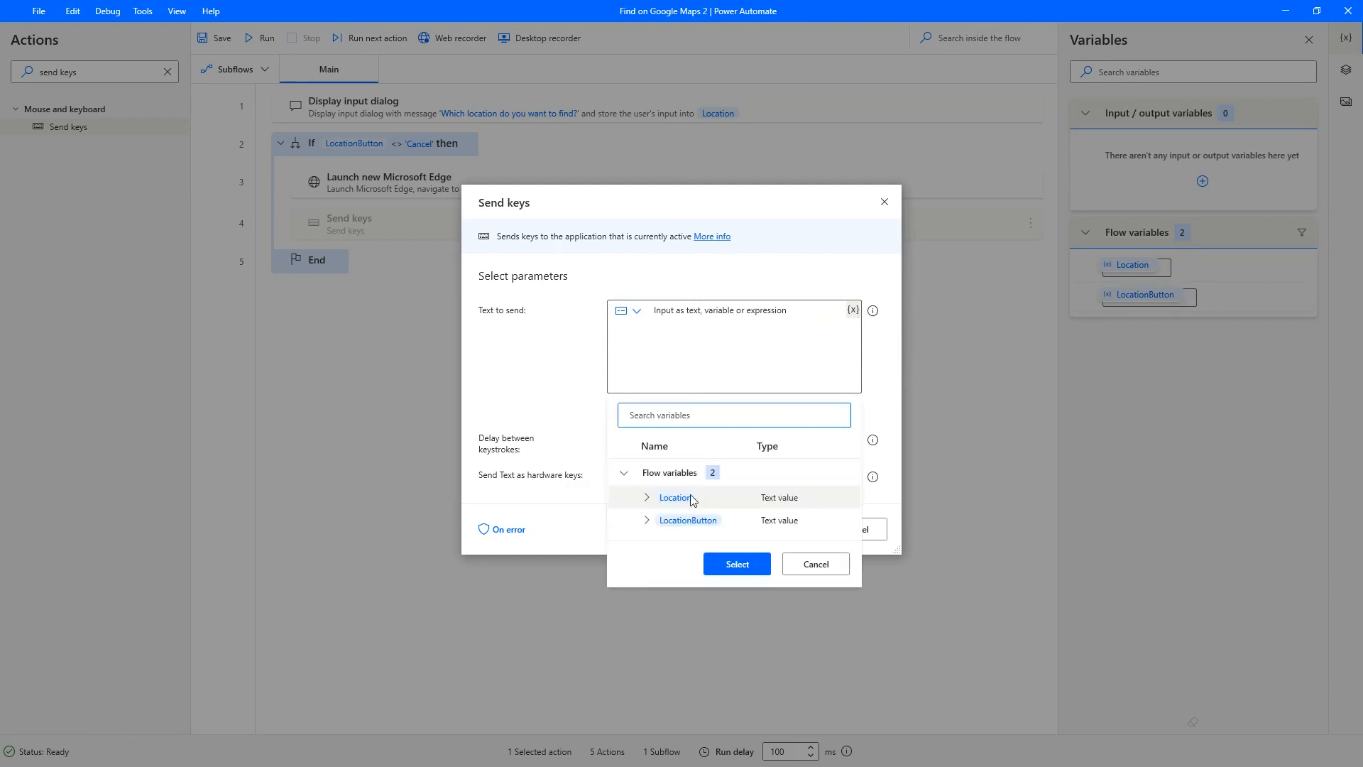
pyautogui.click(735, 562)
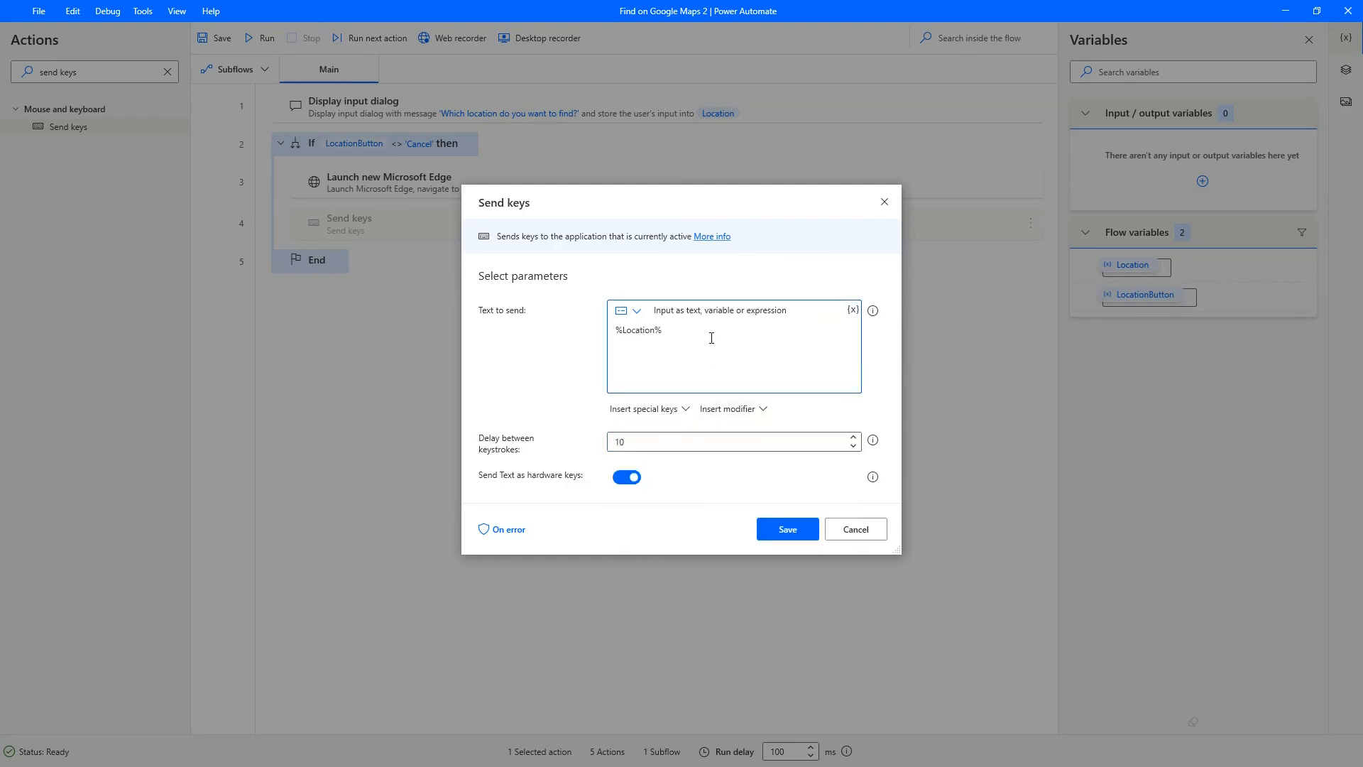
pyautogui.click(646, 408)
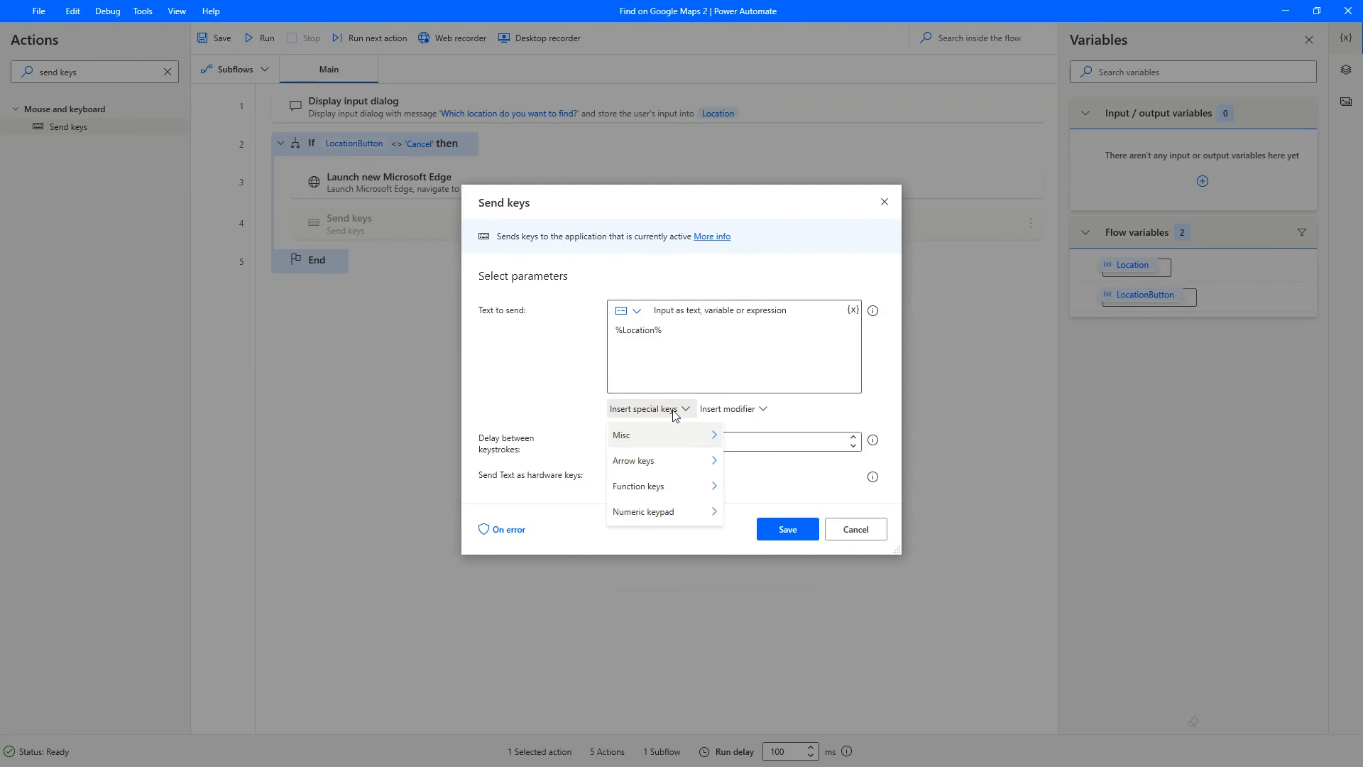
pyautogui.moveTo(623, 434)
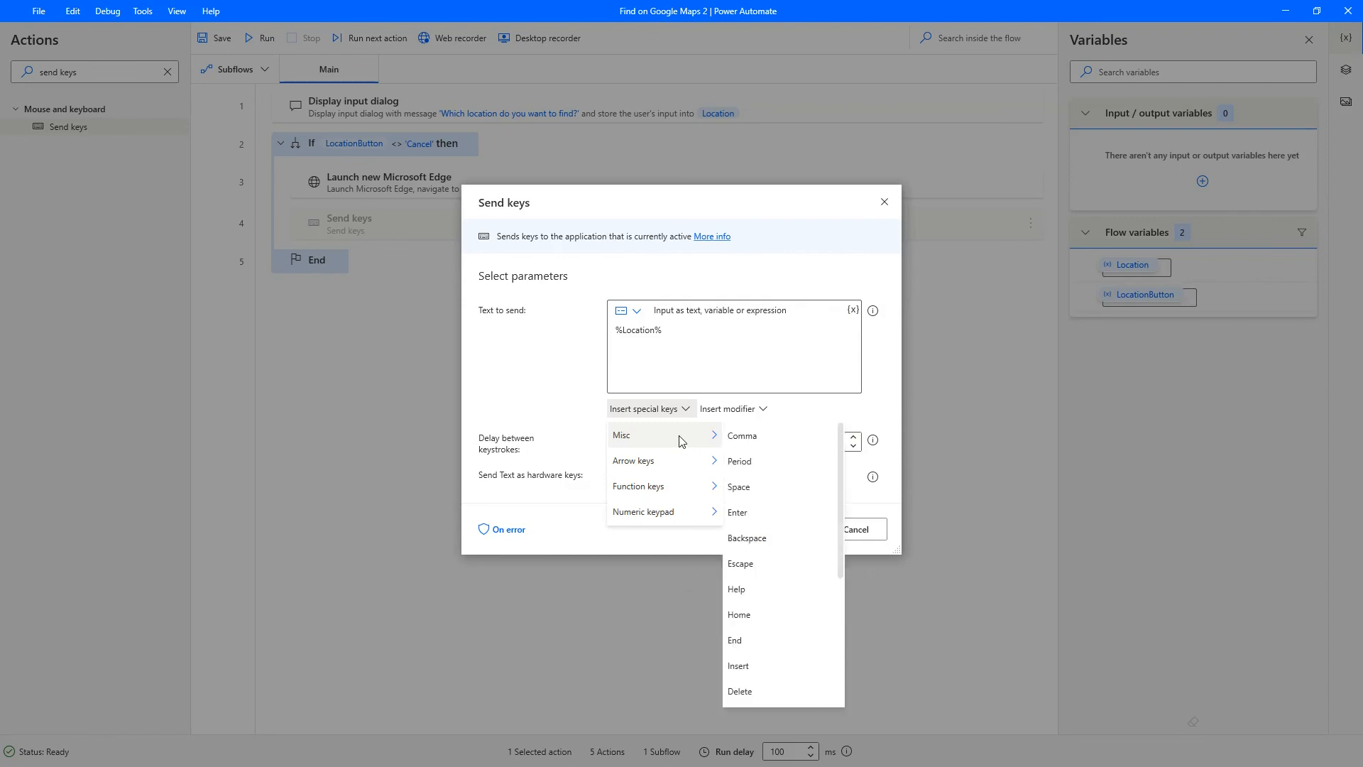
pyautogui.click(736, 512)
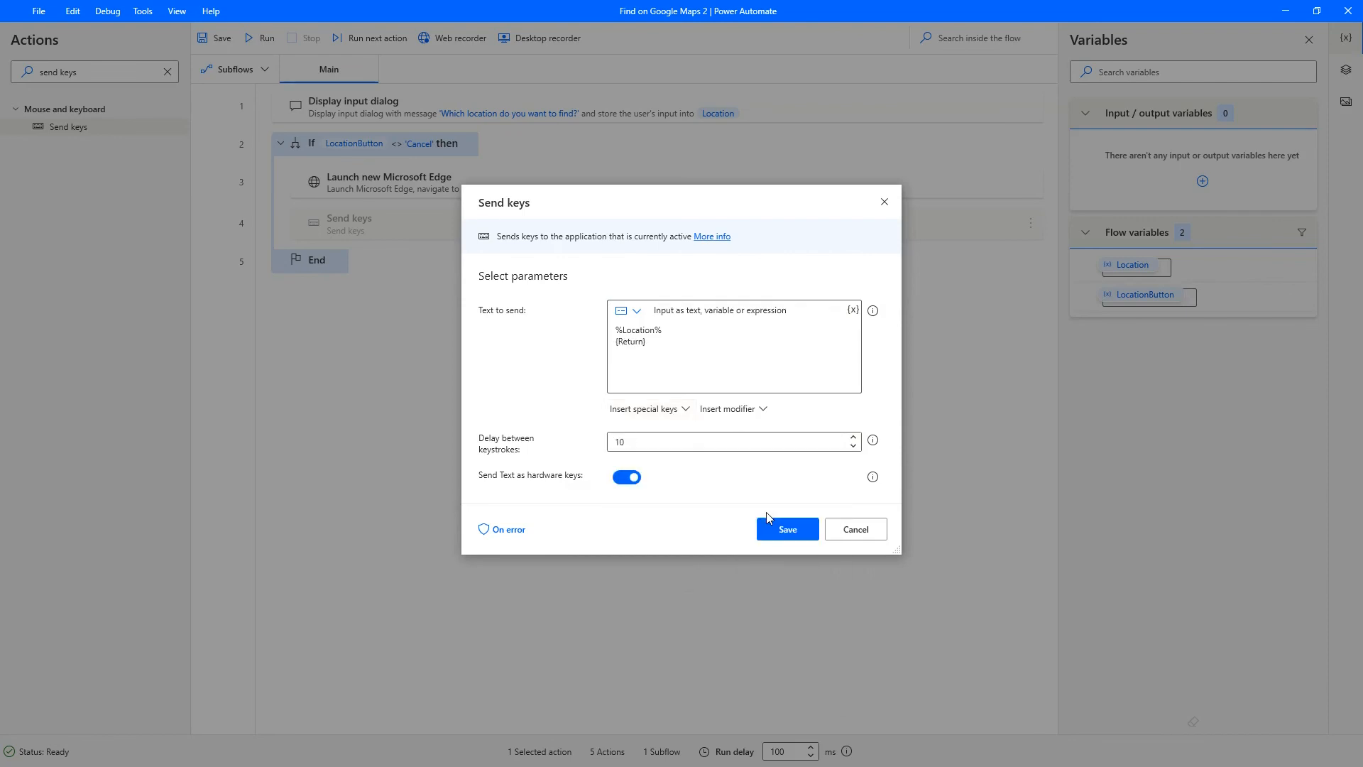
pyautogui.click(785, 528)
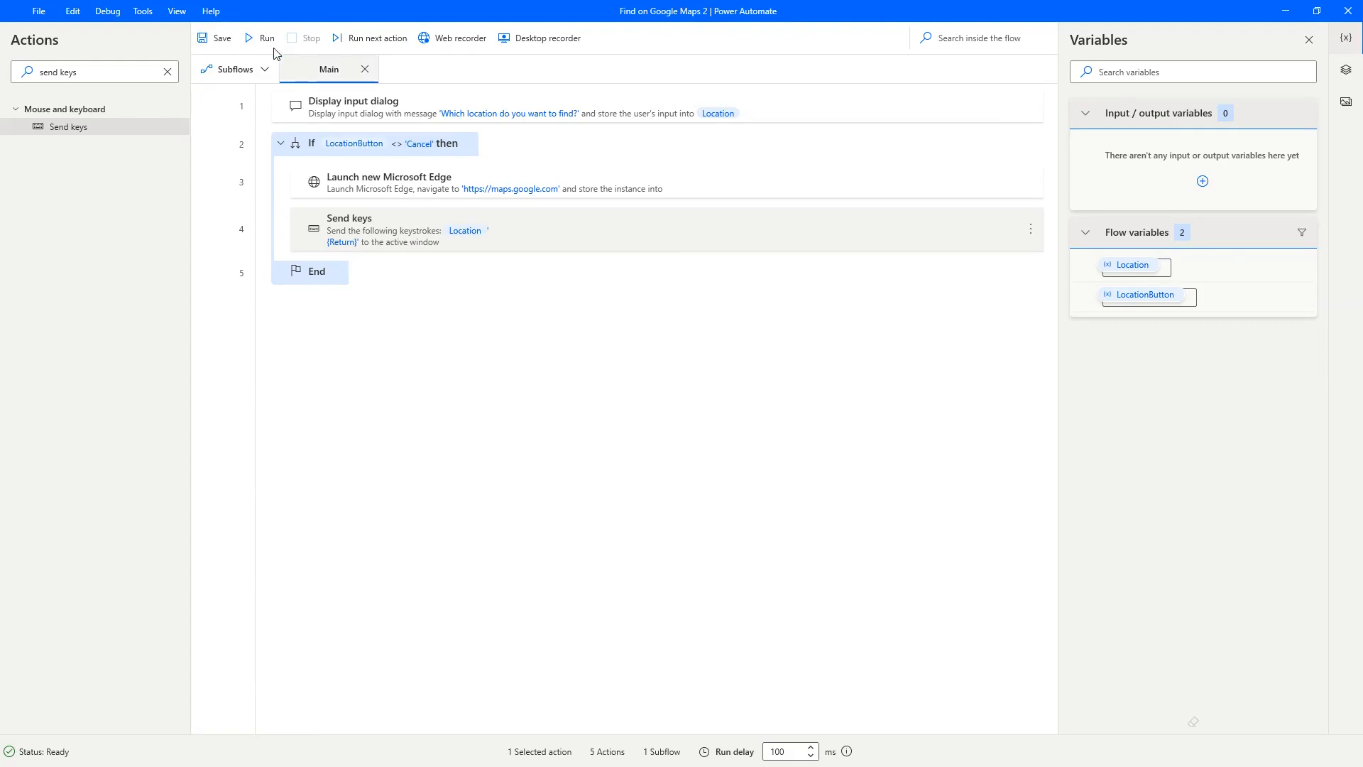
# - Run the new flow and give India as the location
pyautogui.click(260, 38)
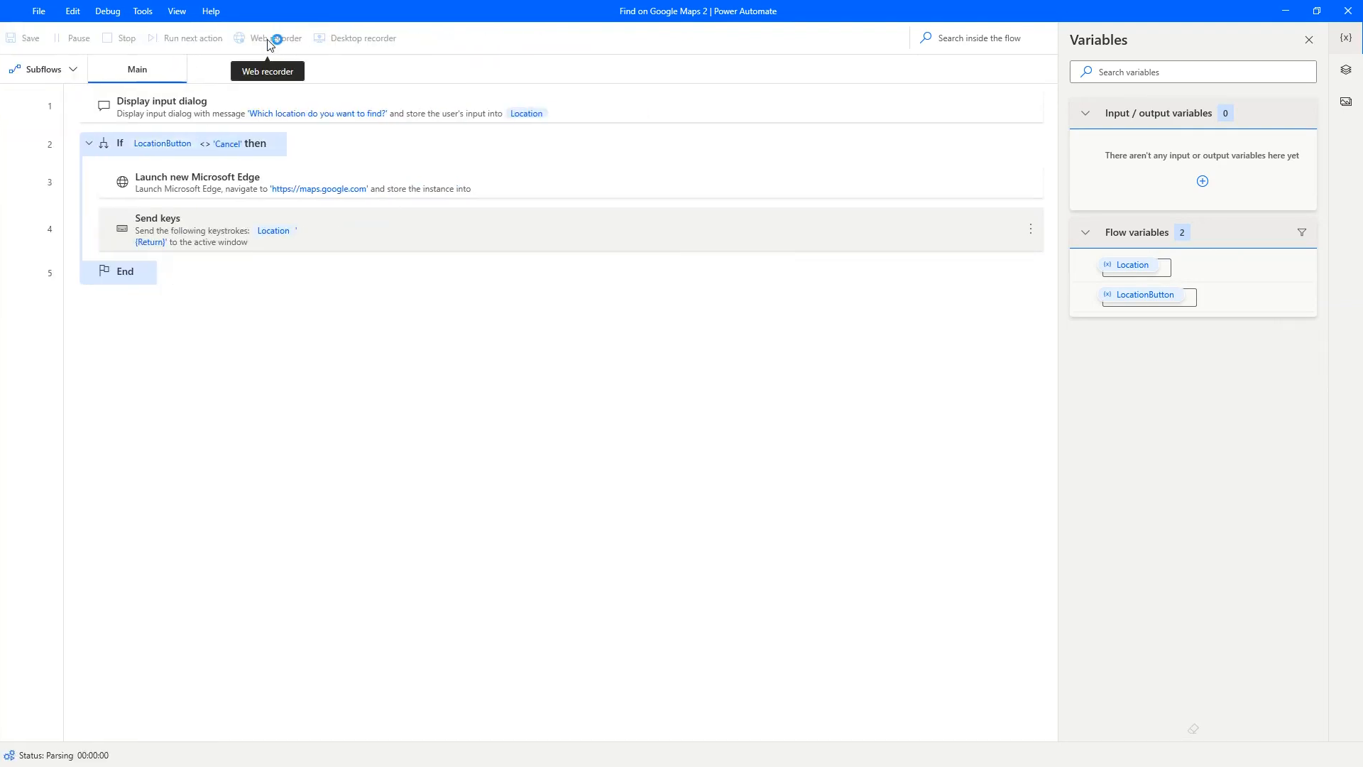
pyautogui.click(152, 37)
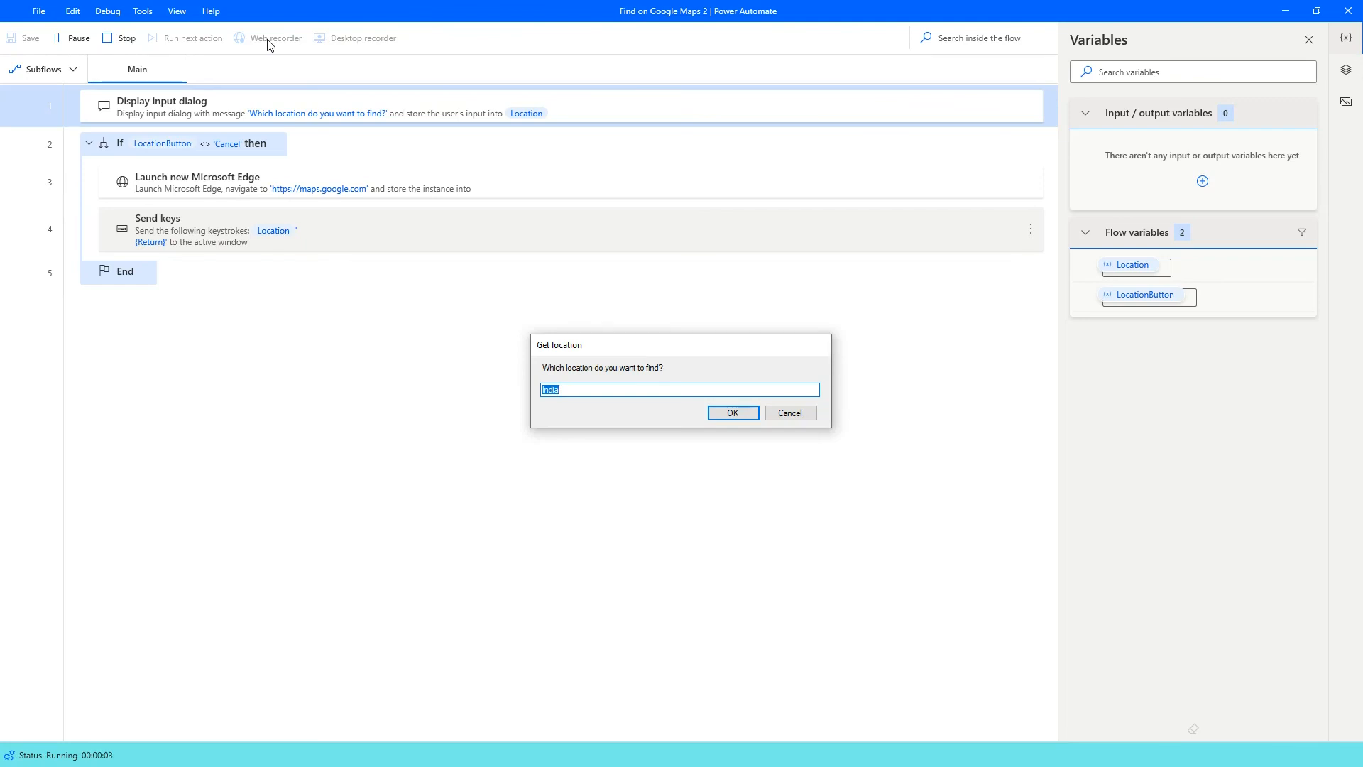
pyautogui.click(731, 411)
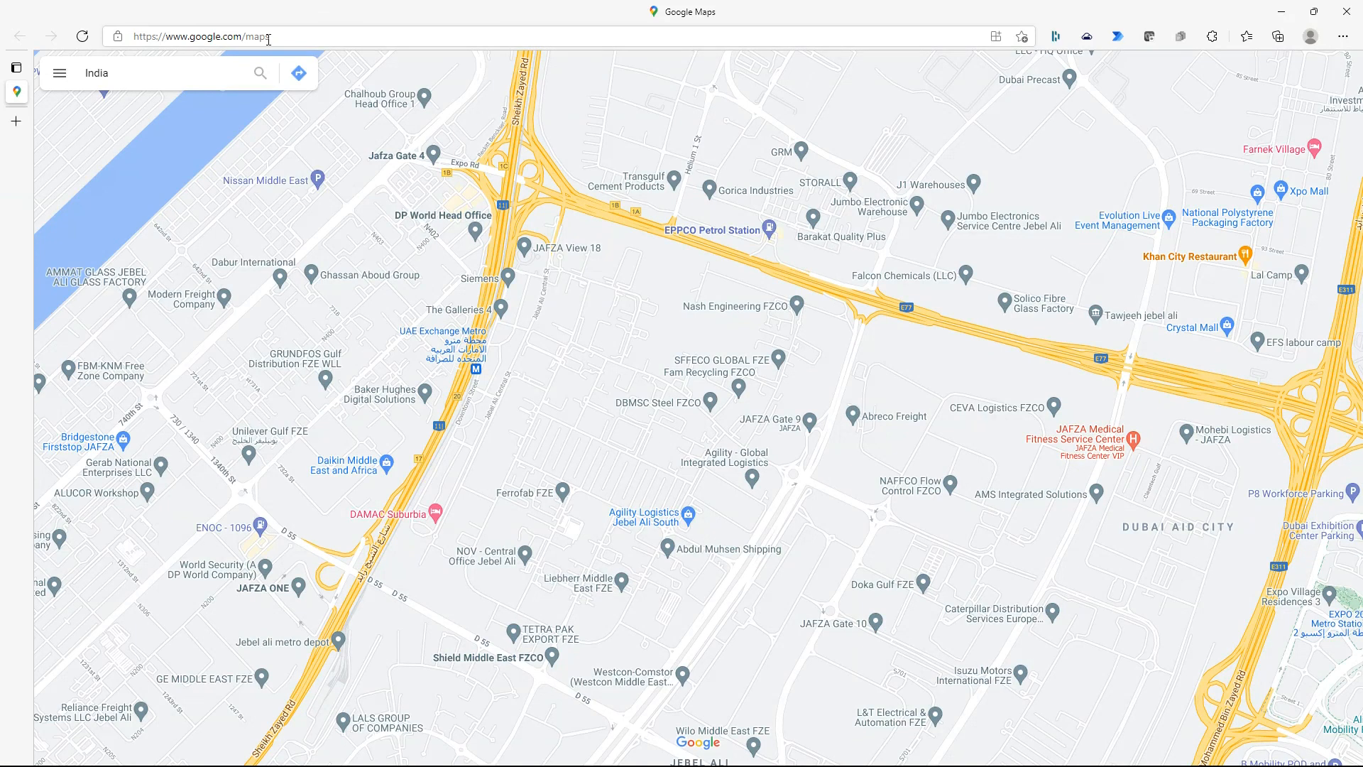
# - Let the flow search India in Google Maps, showing its info panel
pyautogui.click(260, 73)
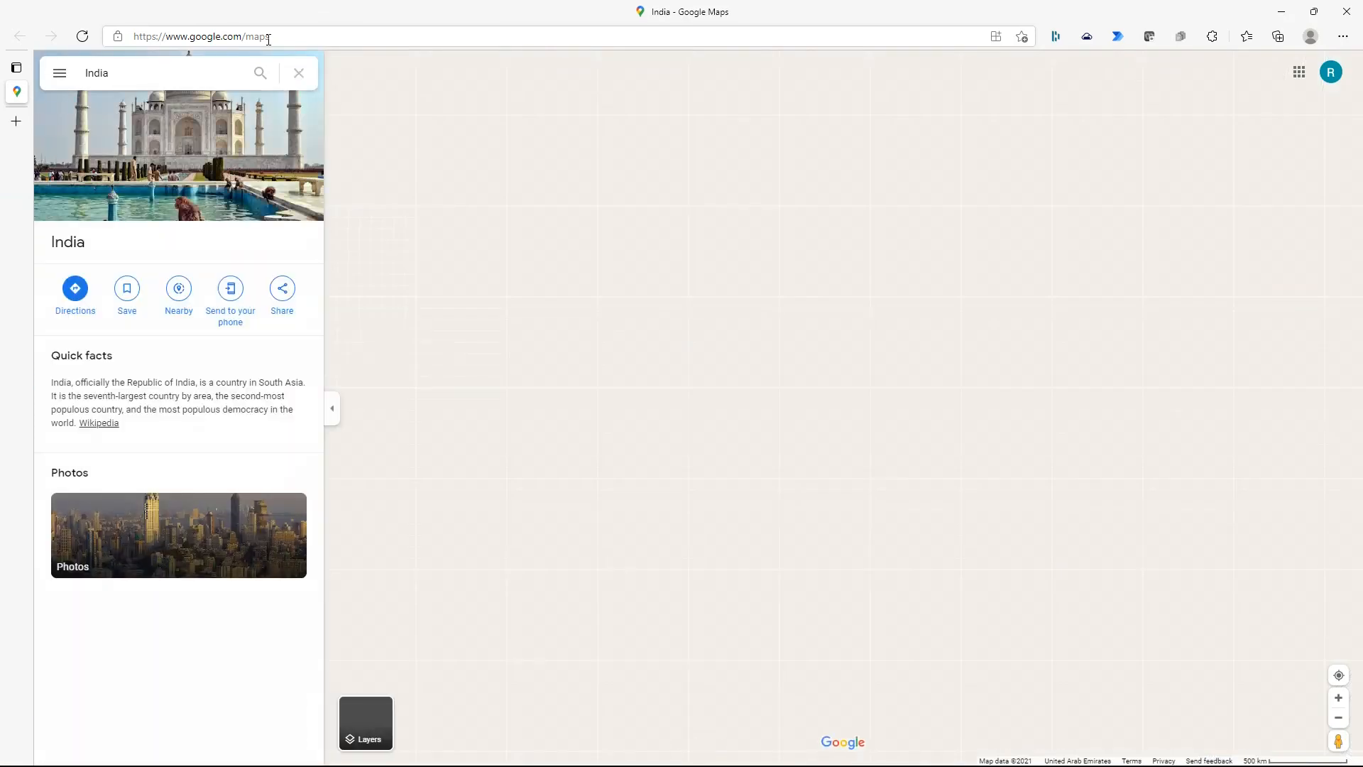